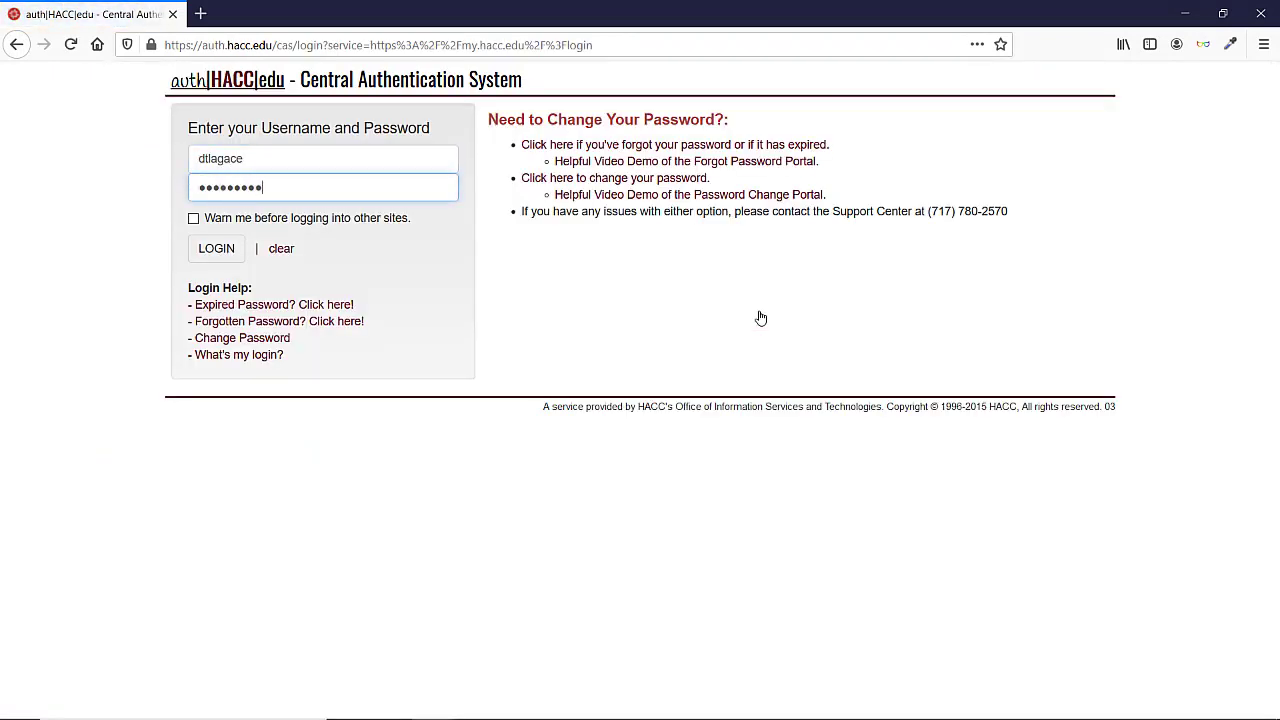
Step: Log in to the HACC portal, then sign in to hacc.zoom.us to reach My Meetings
{"action": "left_click", "coordinate": [216, 248]}
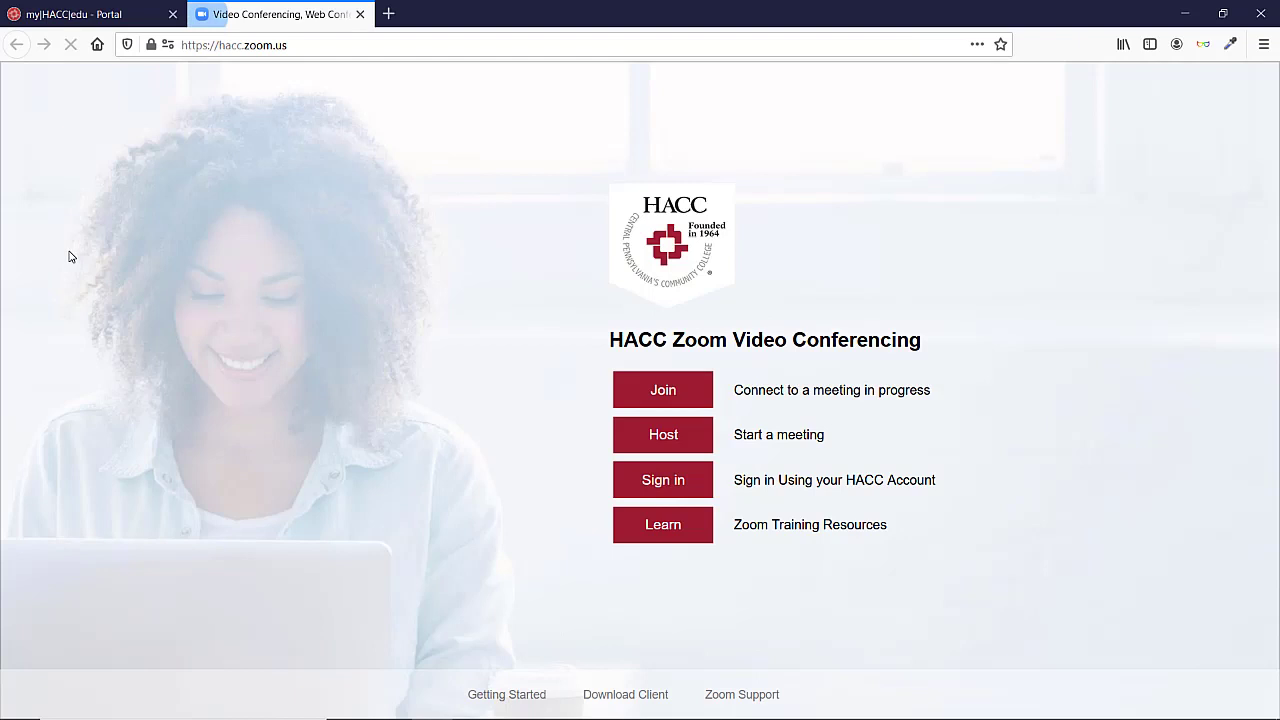
{"action": "mouse_move", "coordinate": [553, 500]}
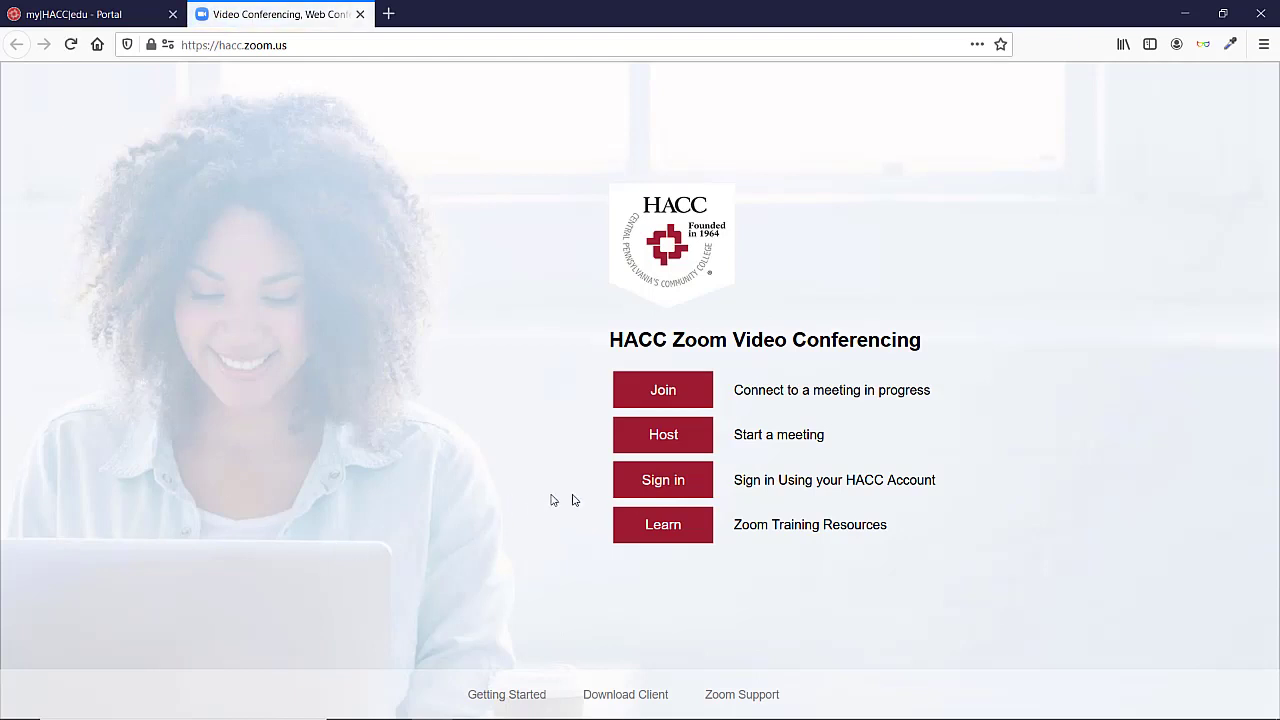
{"action": "left_click", "coordinate": [662, 479]}
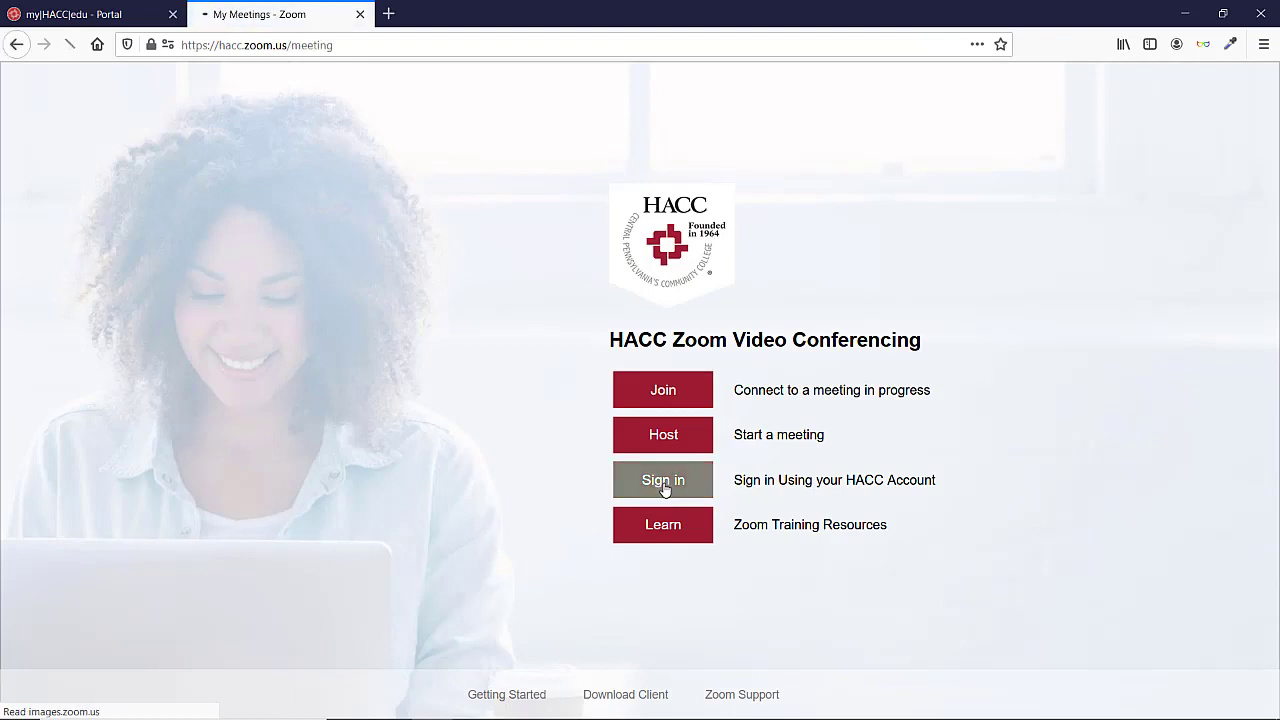
{"action": "left_click", "coordinate": [662, 480]}
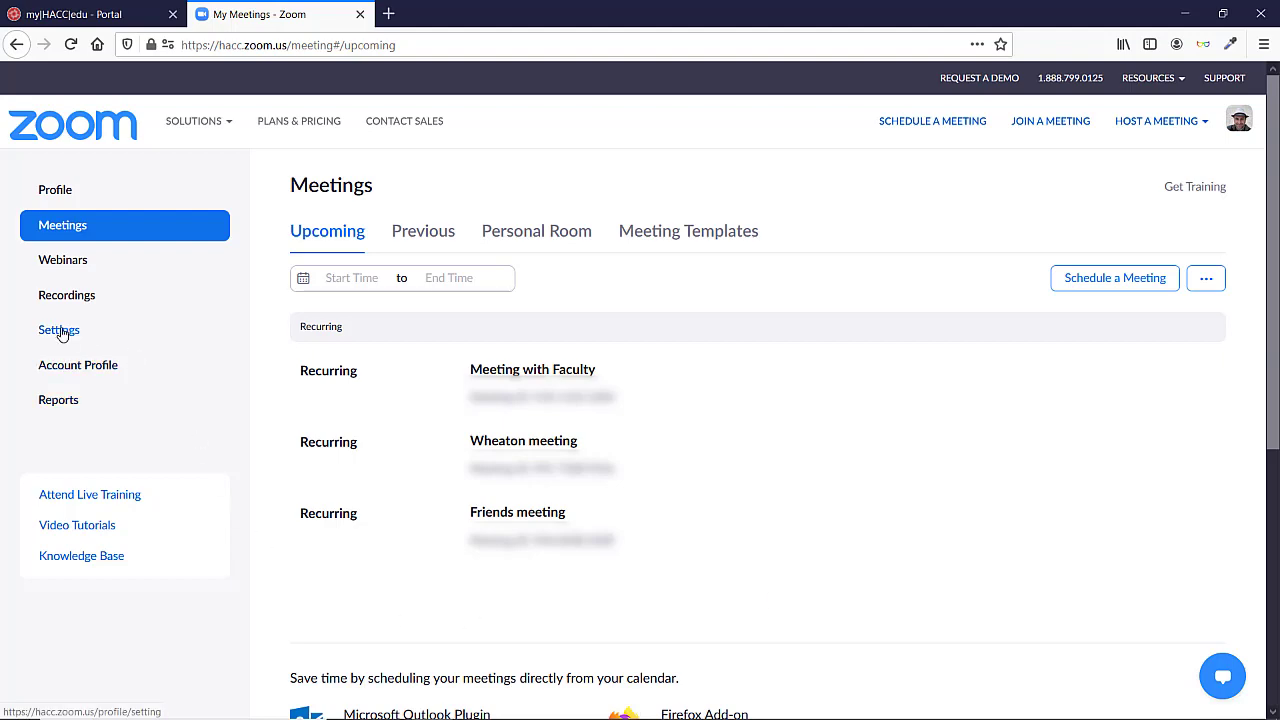
Step: Open account Settings and scroll down to In Meeting (Advanced) closed captioning options
{"action": "left_click", "coordinate": [58, 329]}
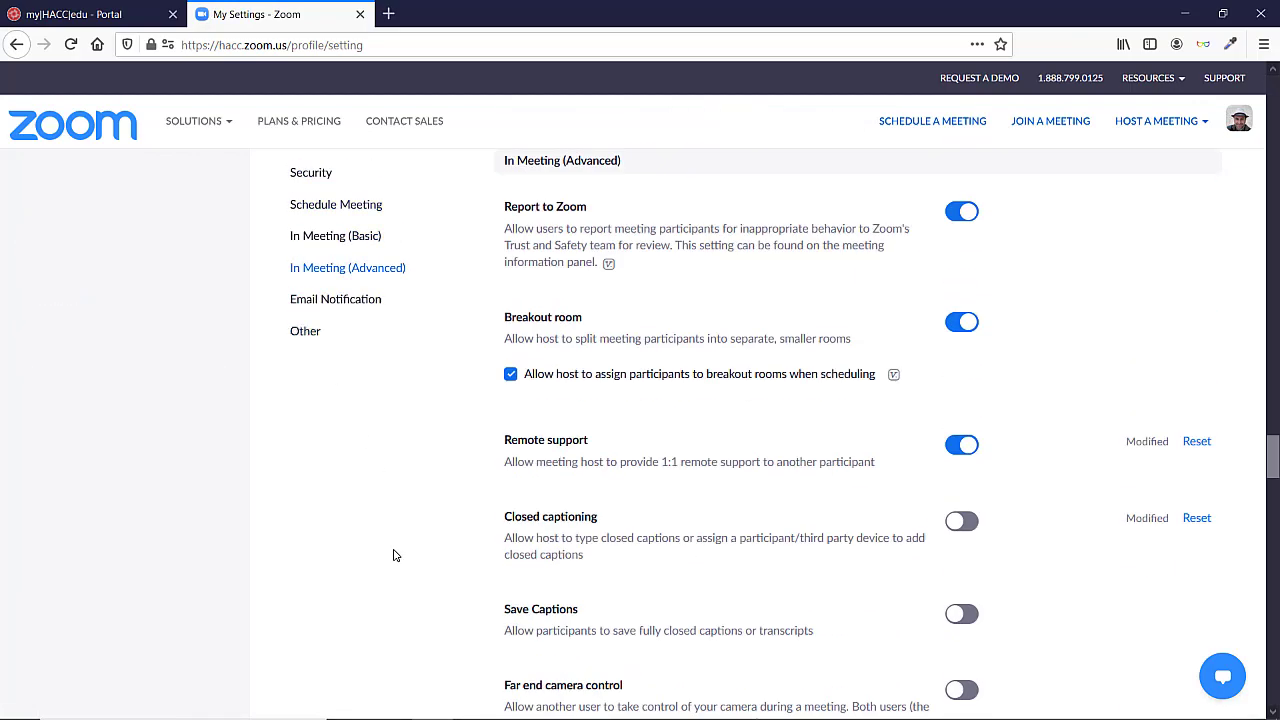
{"action": "scroll", "scroll_direction": "down", "scroll_amount": 3}
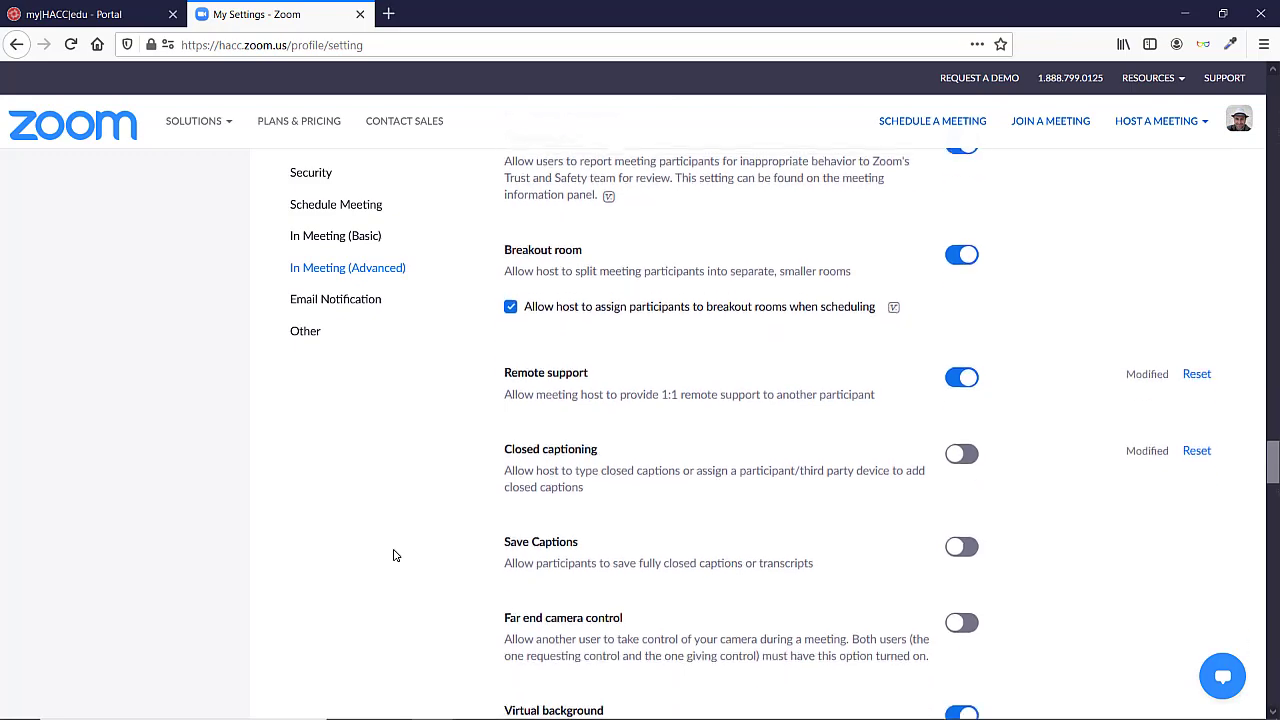
{"action": "scroll", "scroll_direction": "down", "scroll_amount": 3}
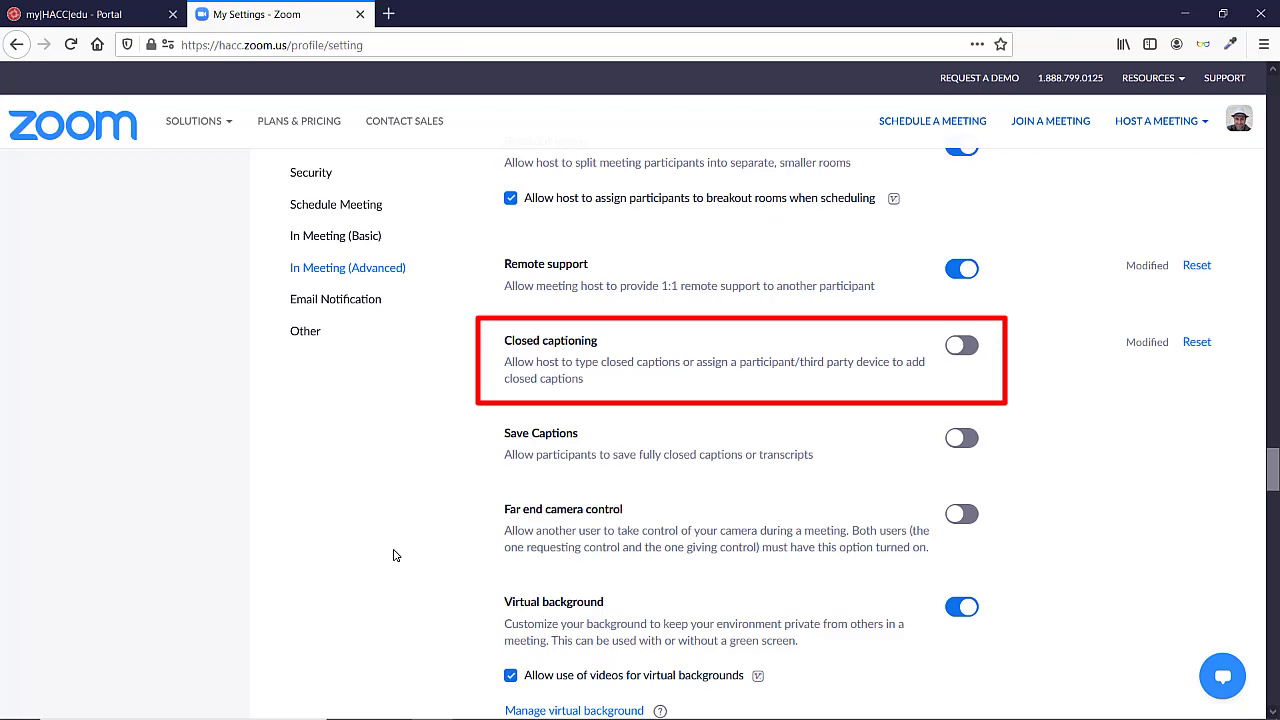
Step: Enable Closed captioning, confirm the dialog, and tick the live transcription option
{"action": "left_click", "coordinate": [961, 345]}
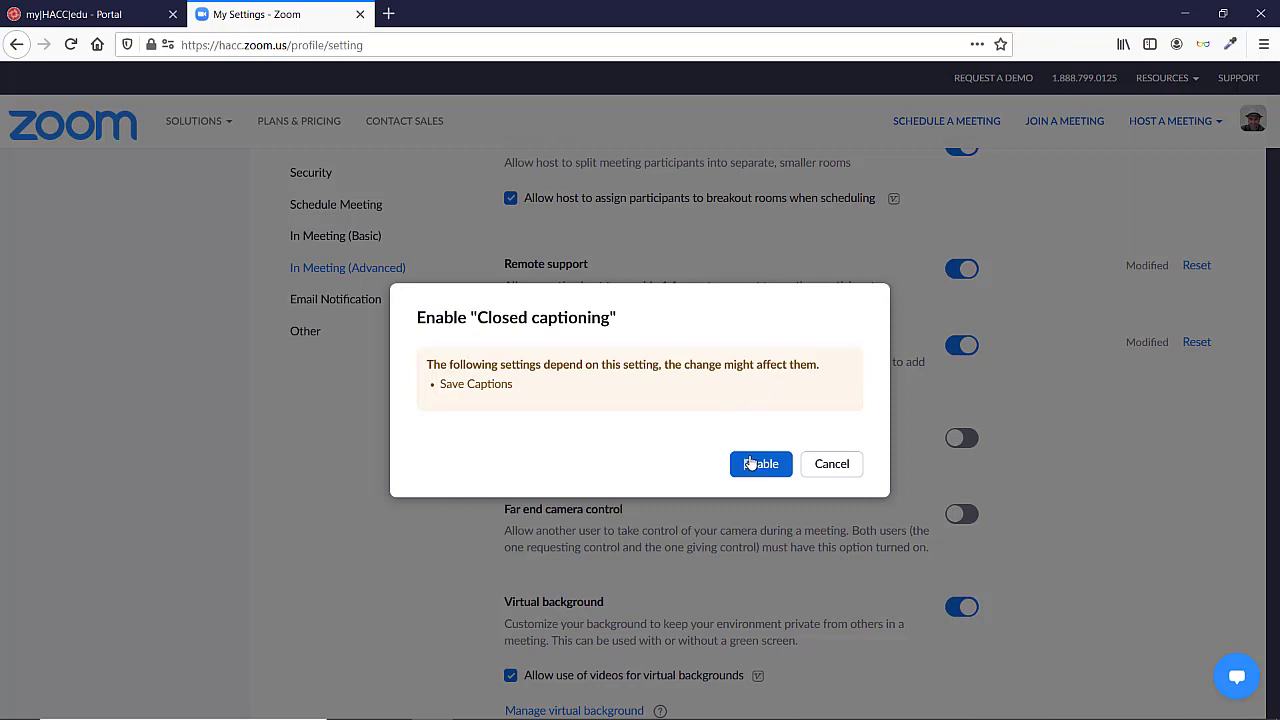
{"action": "left_click", "coordinate": [760, 463]}
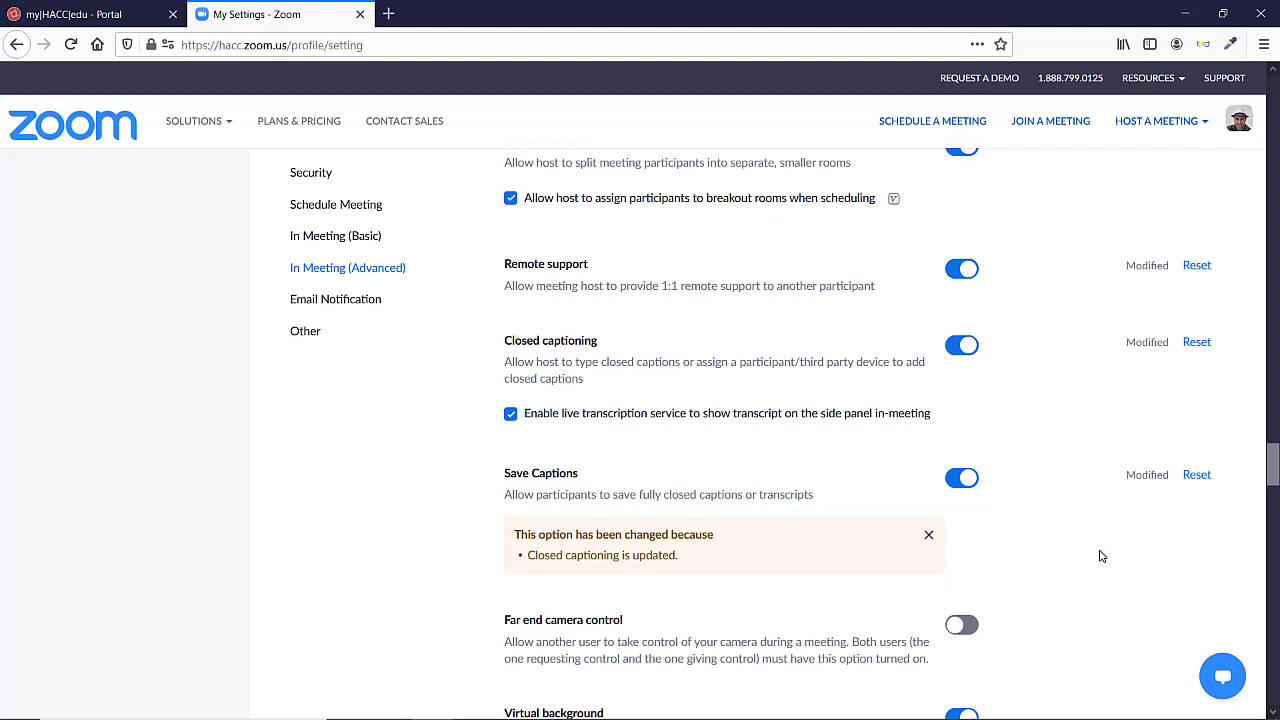
{"action": "mouse_move", "coordinate": [1086, 578]}
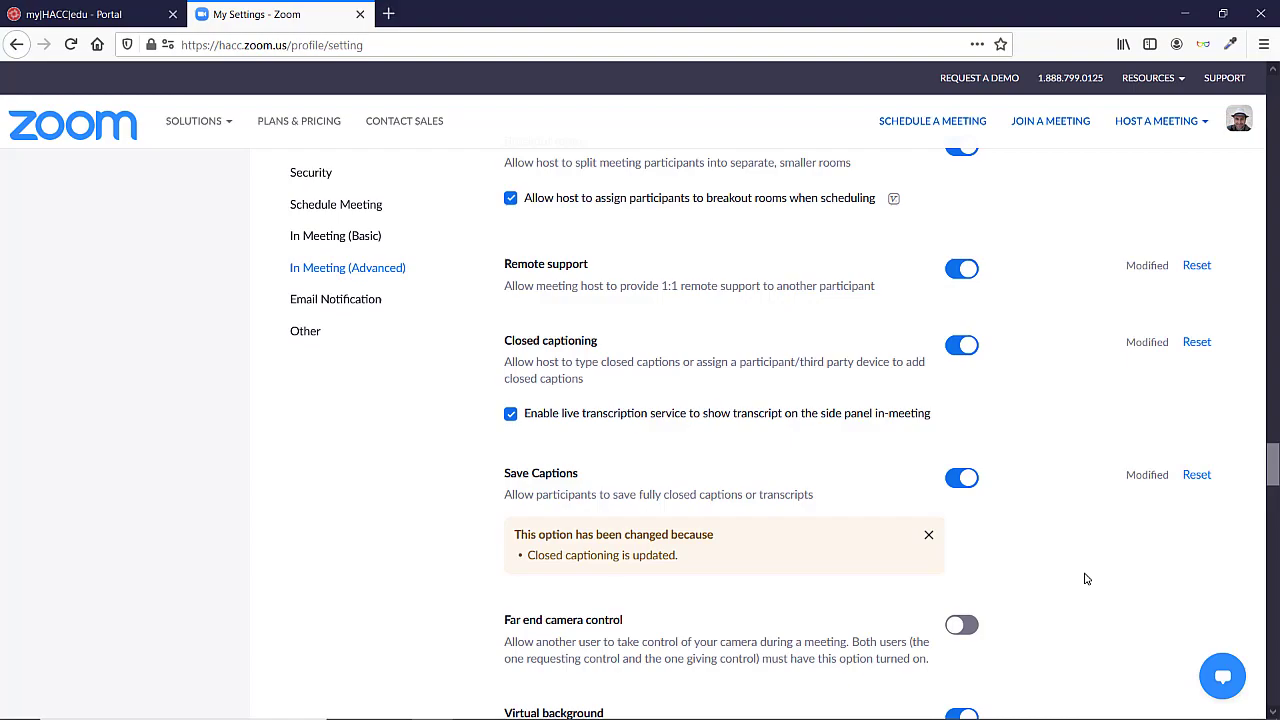
{"action": "left_click", "coordinate": [335, 235]}
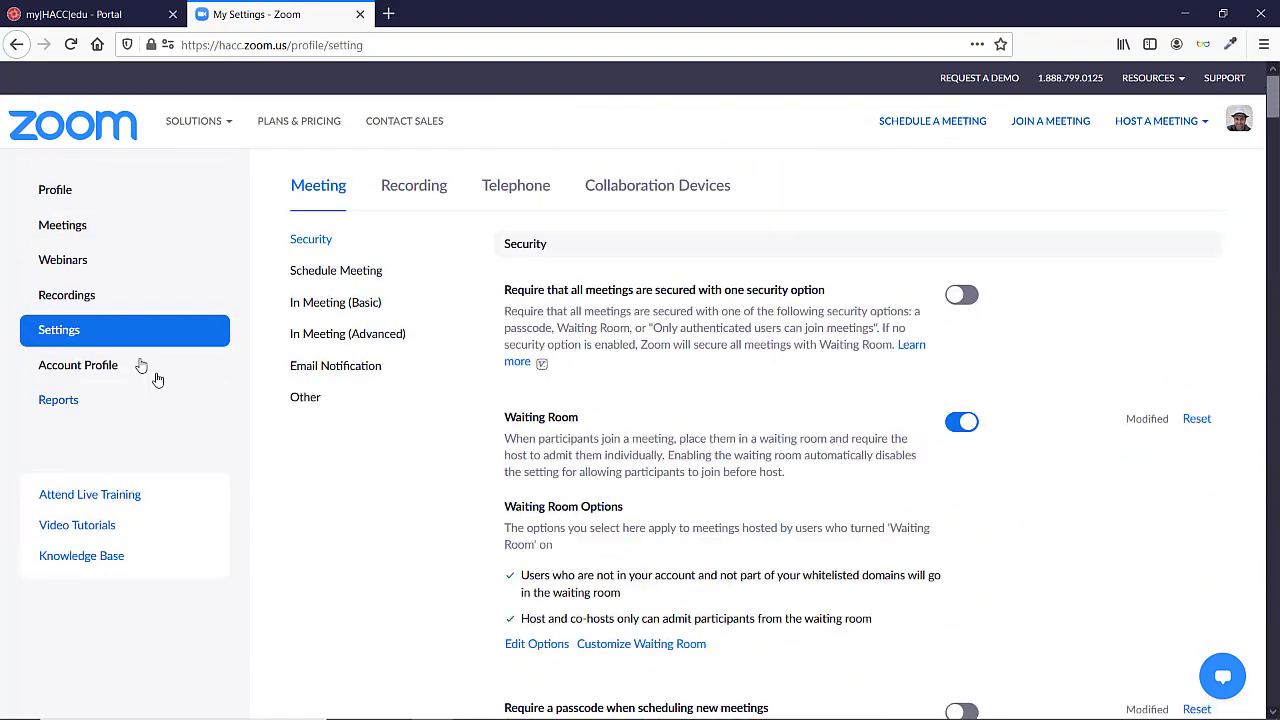
Step: Return to the Meetings list and start Meeting with Faculty
{"action": "left_click", "coordinate": [62, 224]}
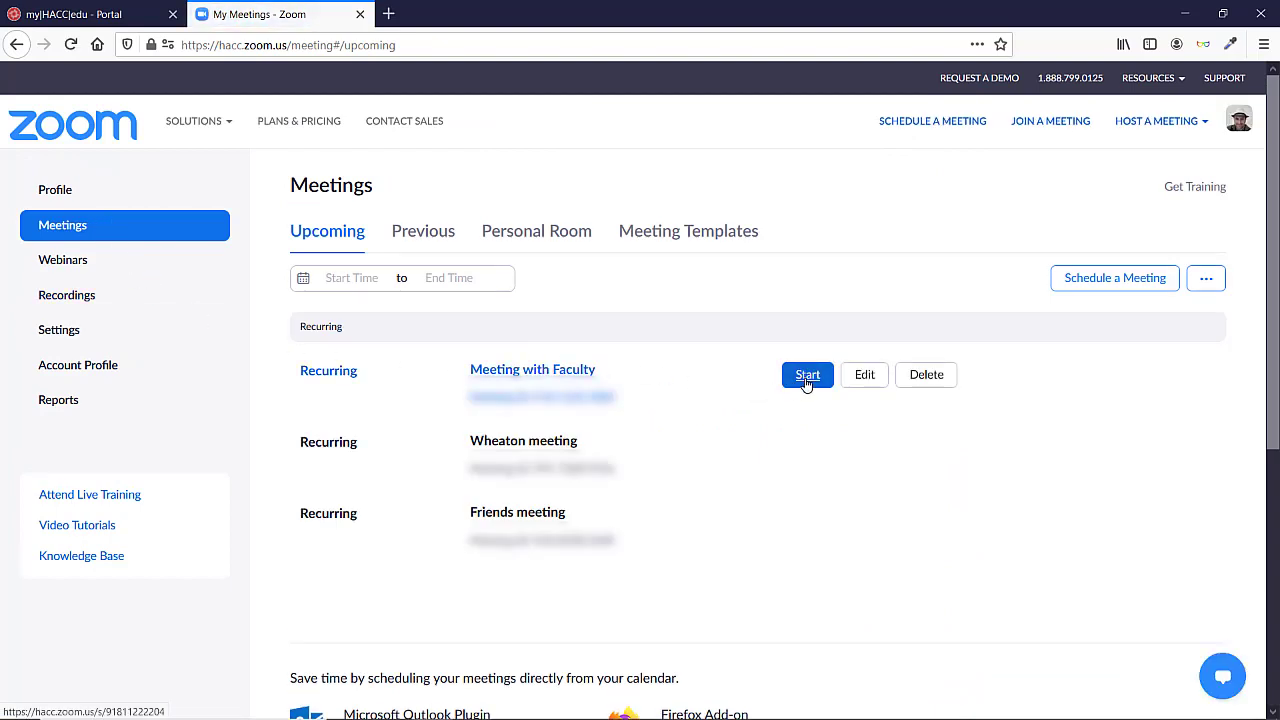
{"action": "left_click", "coordinate": [807, 374]}
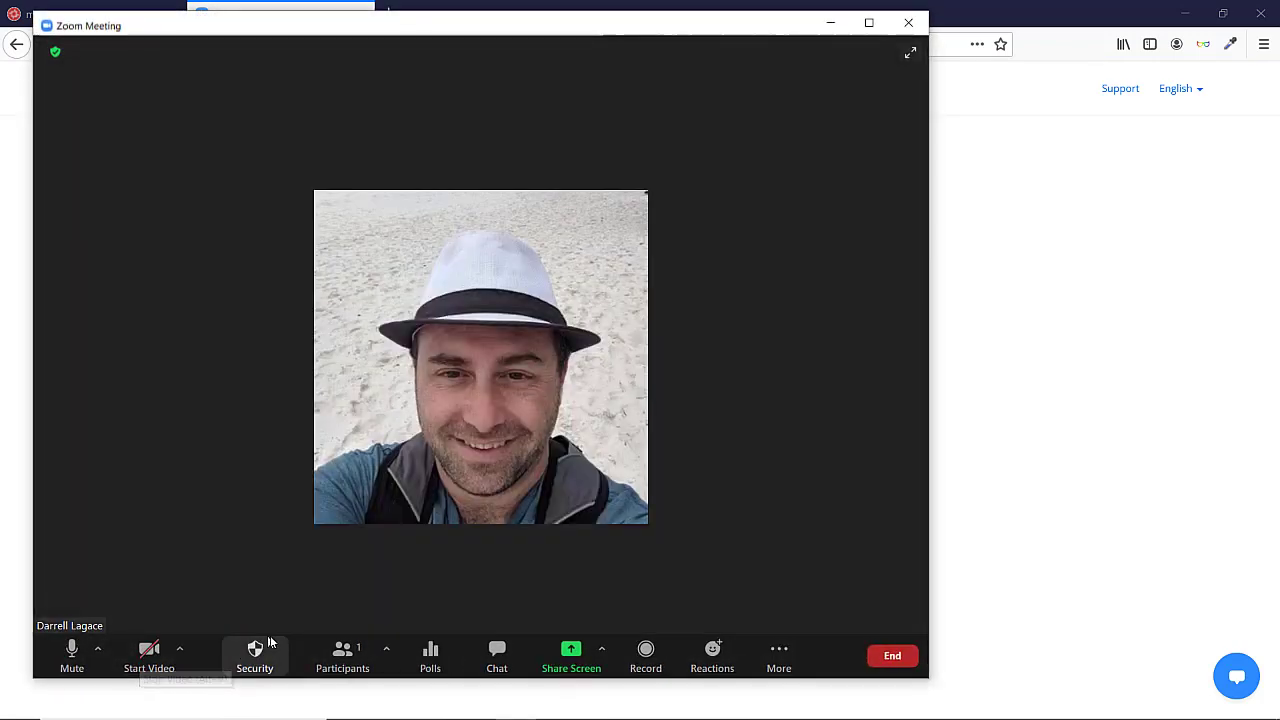
{"action": "mouse_move", "coordinate": [824, 468]}
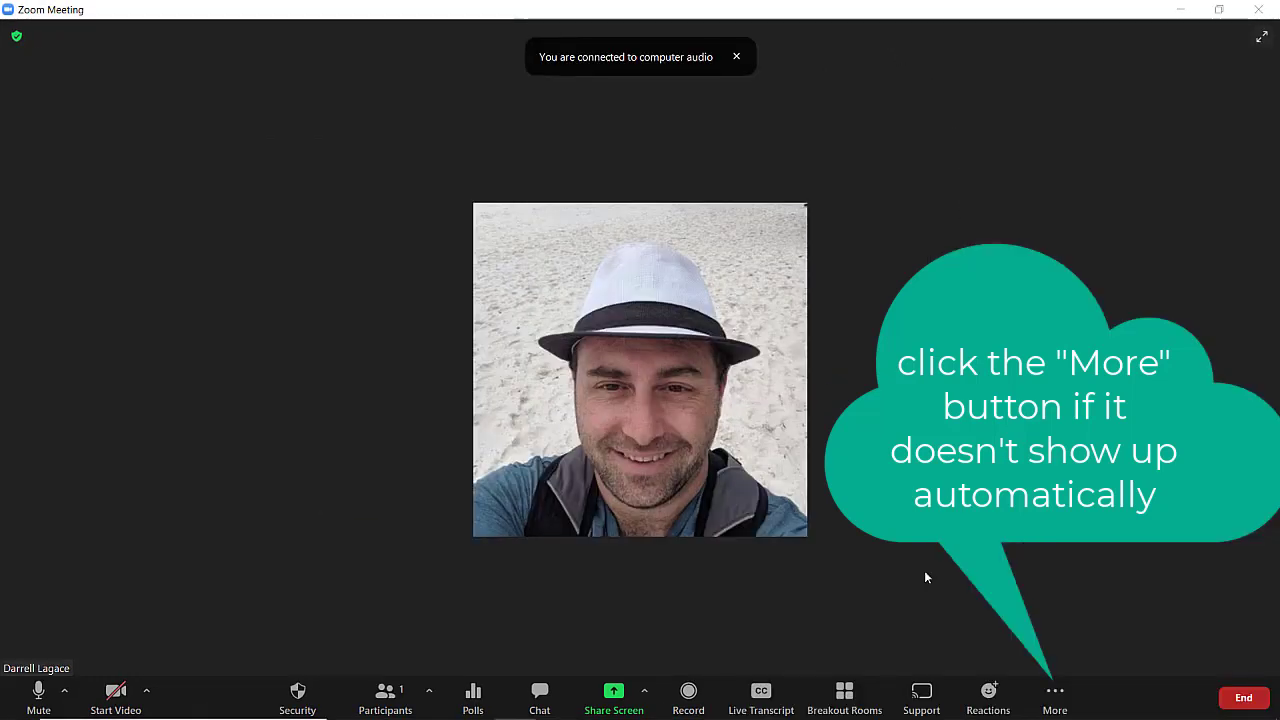
Step: Turn on Enable Auto-Transcription from Live Transcript, repeating it until subtitles appear
{"action": "left_click", "coordinate": [760, 698]}
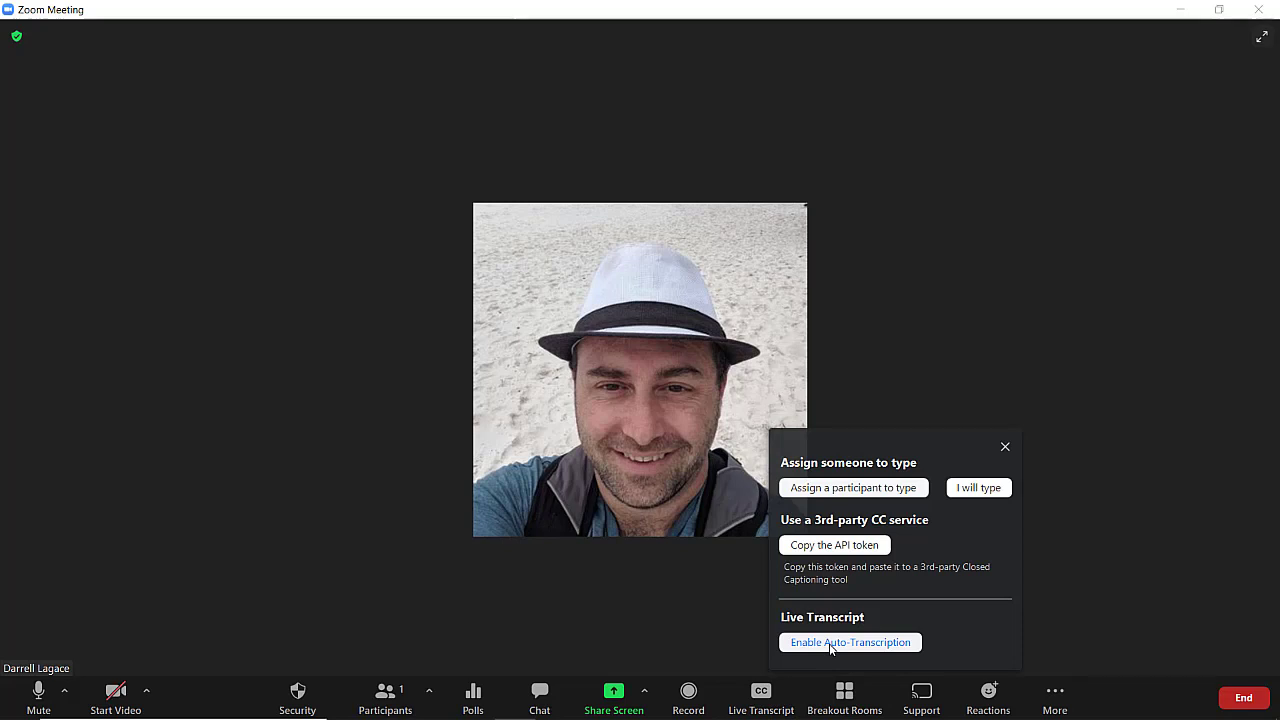
{"action": "left_click", "coordinate": [849, 642]}
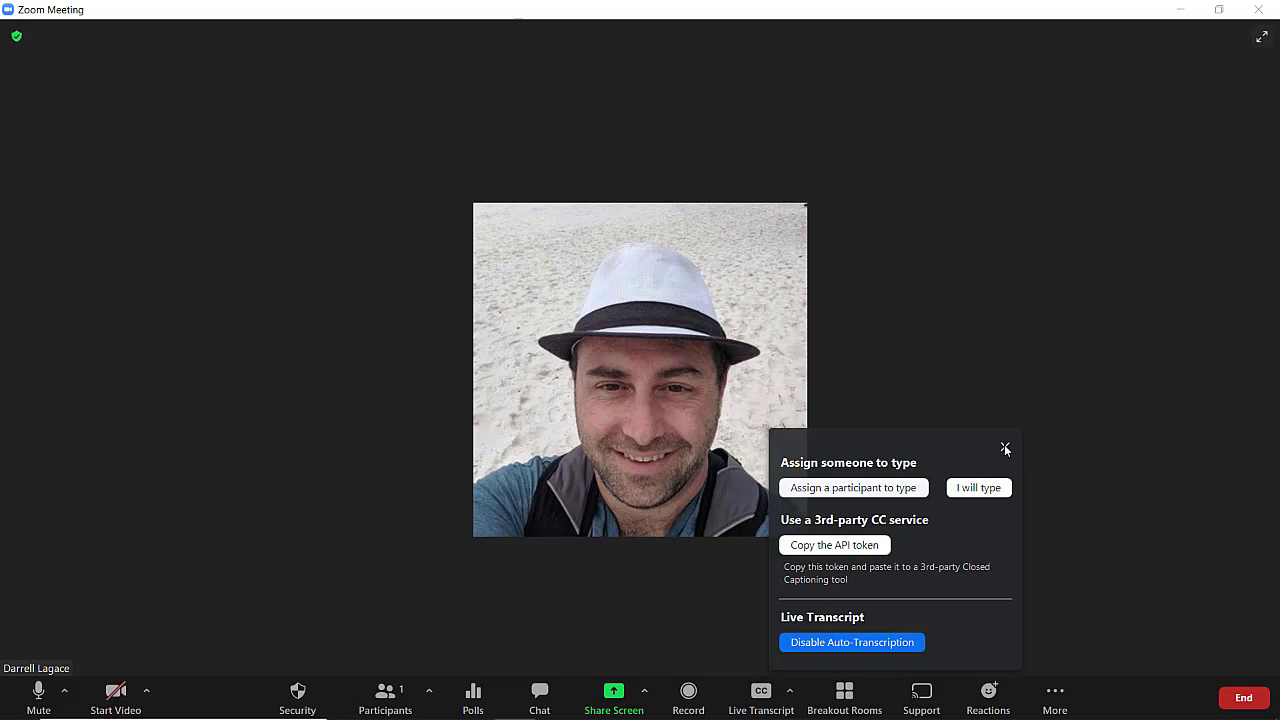
{"action": "left_click", "coordinate": [1006, 447]}
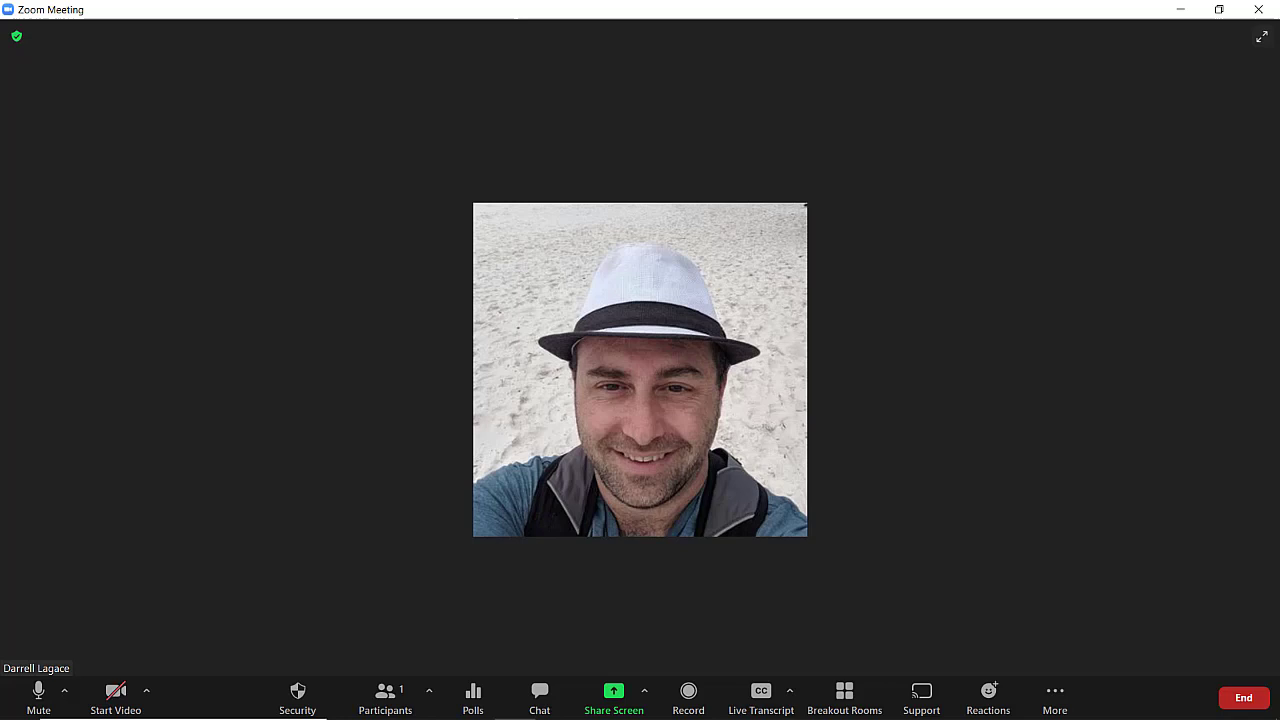
{"action": "mouse_move", "coordinate": [1020, 542]}
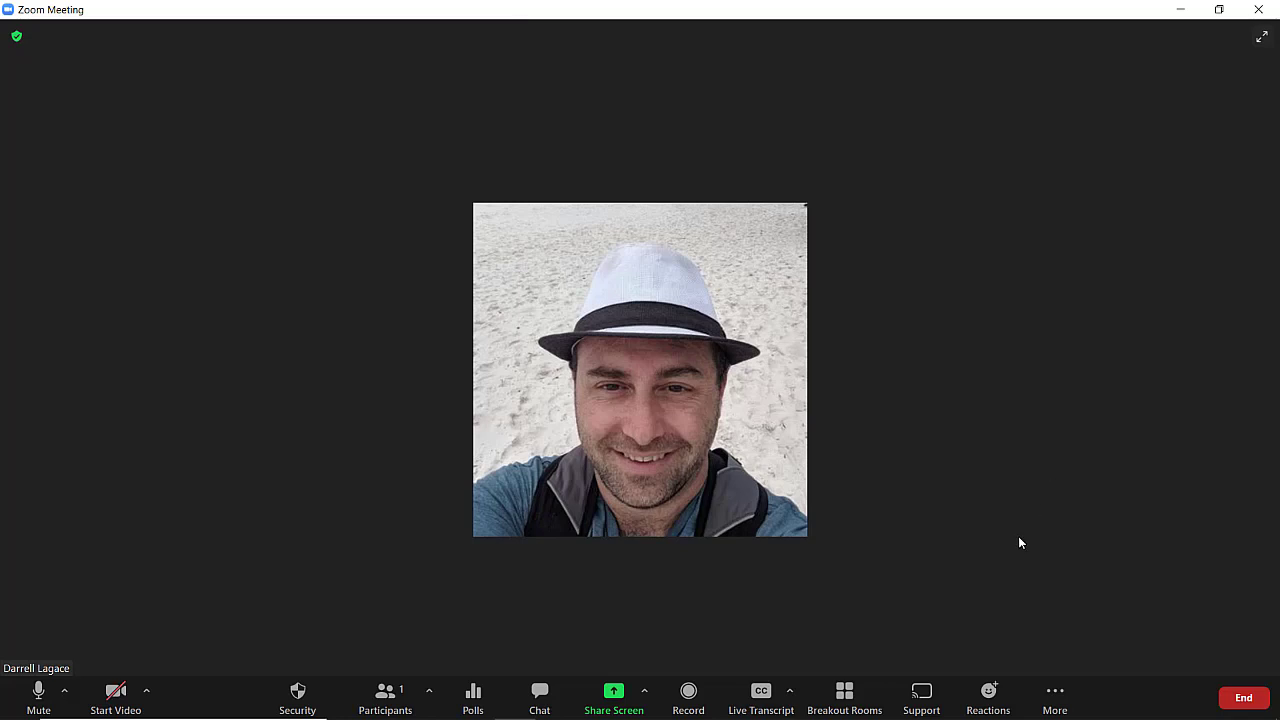
{"action": "mouse_move", "coordinate": [830, 609]}
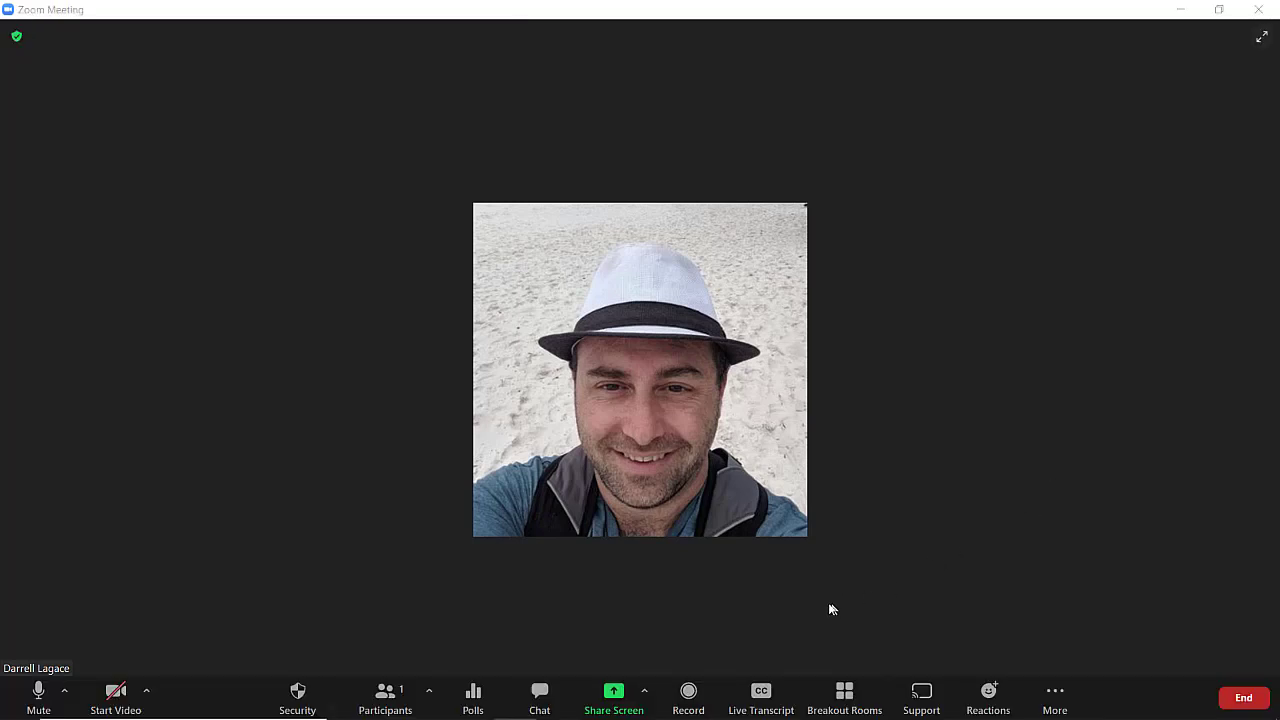
{"action": "left_click", "coordinate": [760, 697]}
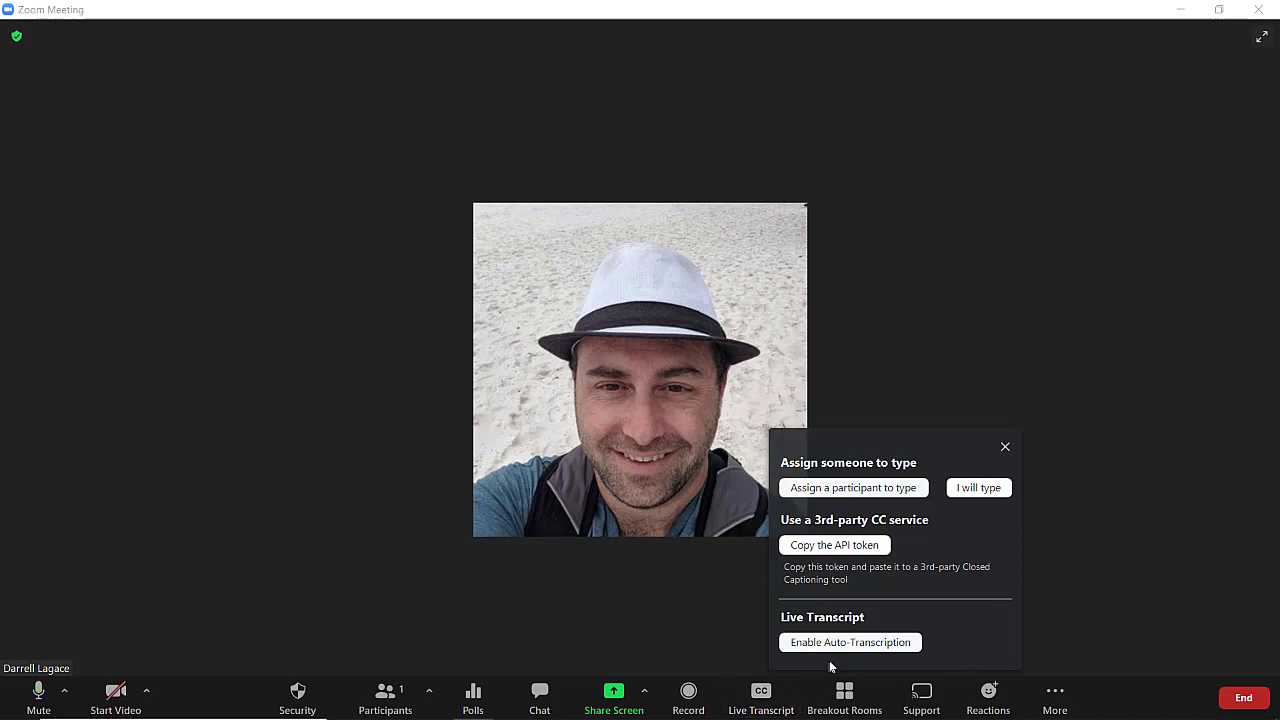
{"action": "left_click", "coordinate": [849, 642]}
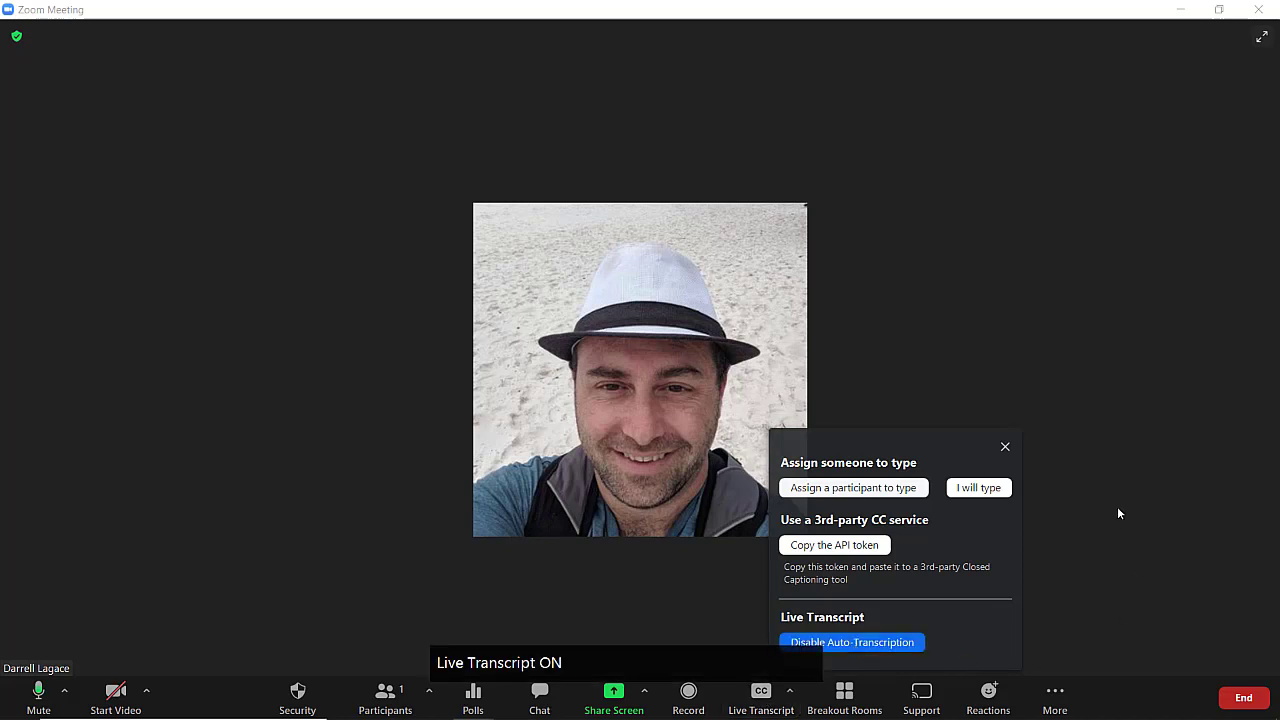
{"action": "left_click", "coordinate": [1005, 446]}
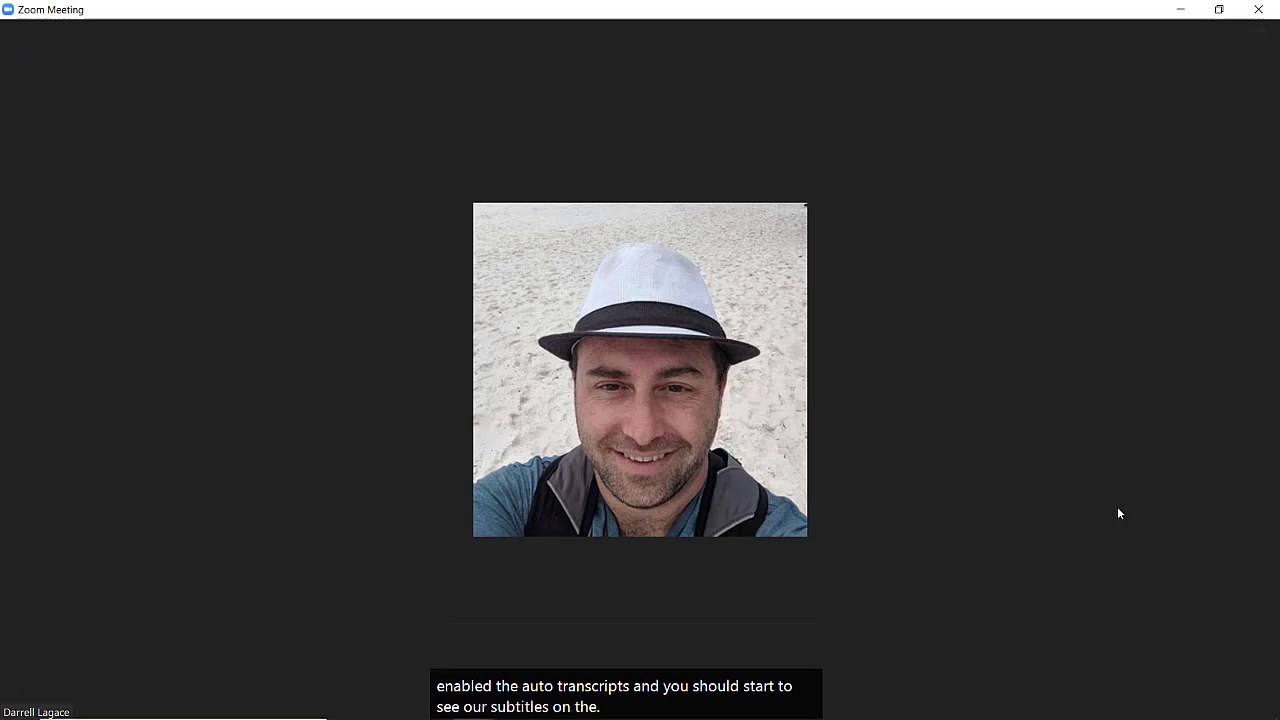
{"action": "mouse_move", "coordinate": [997, 586]}
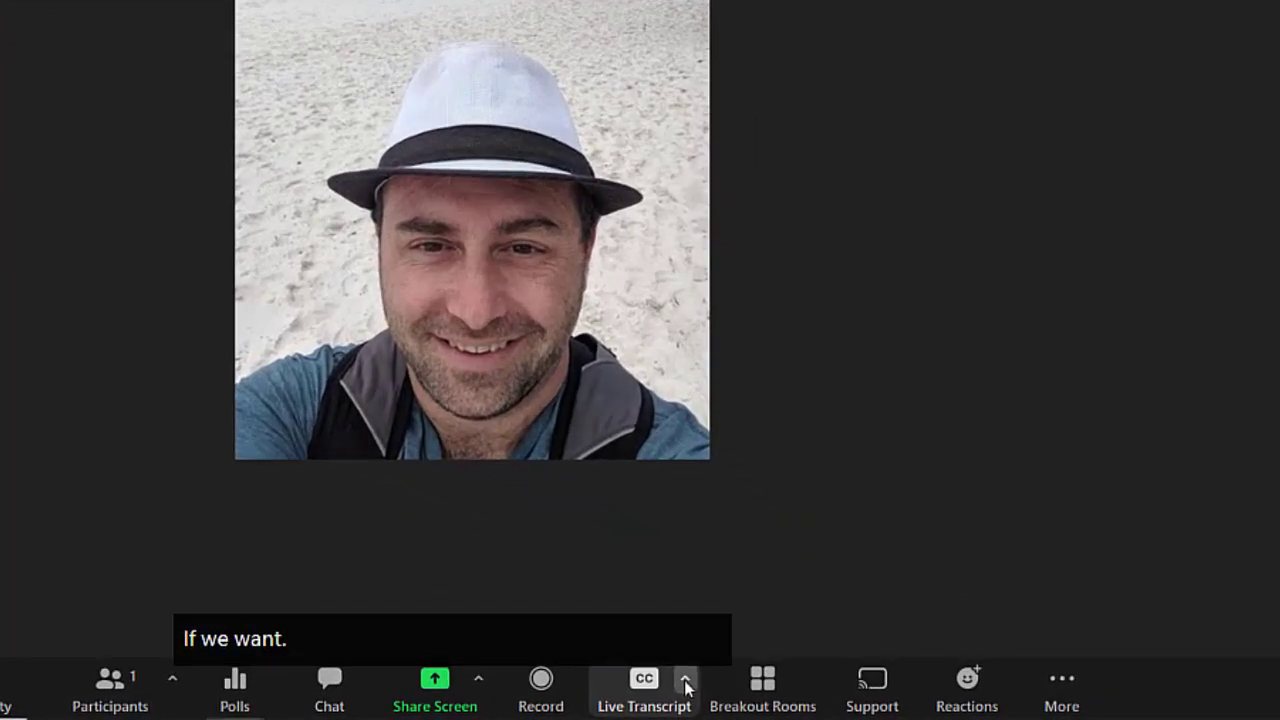
{"action": "left_click", "coordinate": [685, 678]}
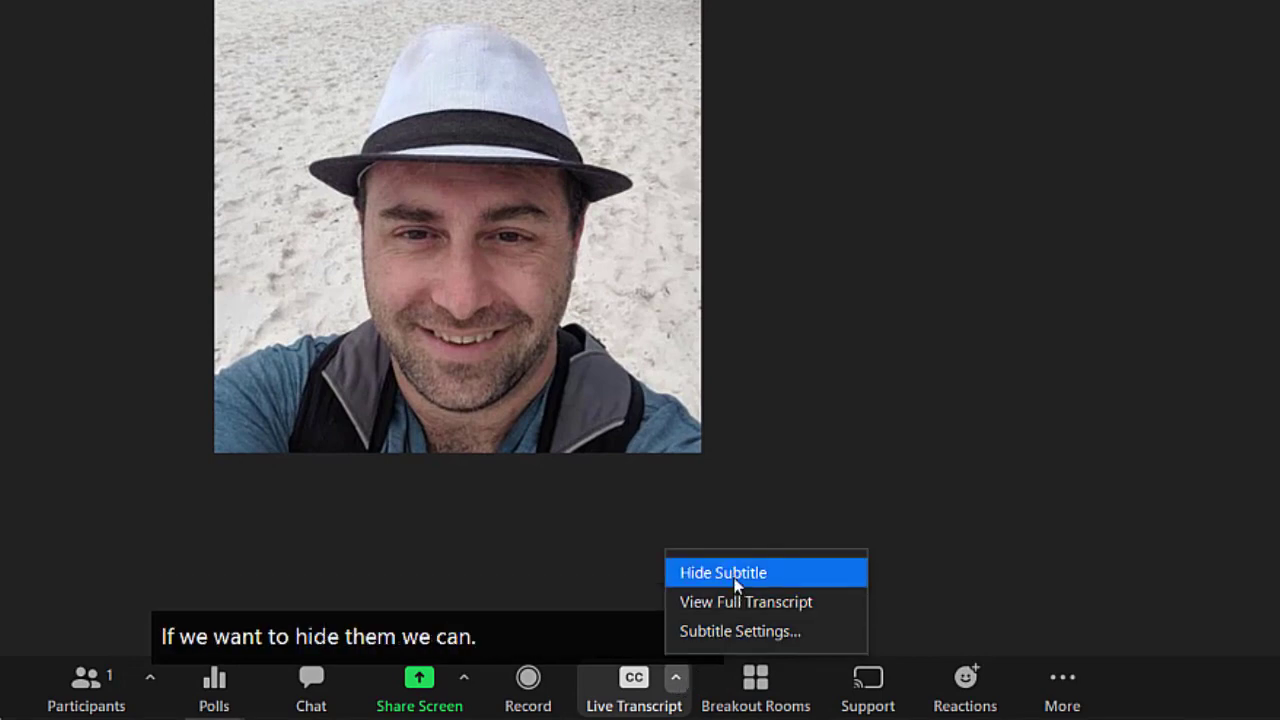
{"action": "left_click", "coordinate": [722, 572]}
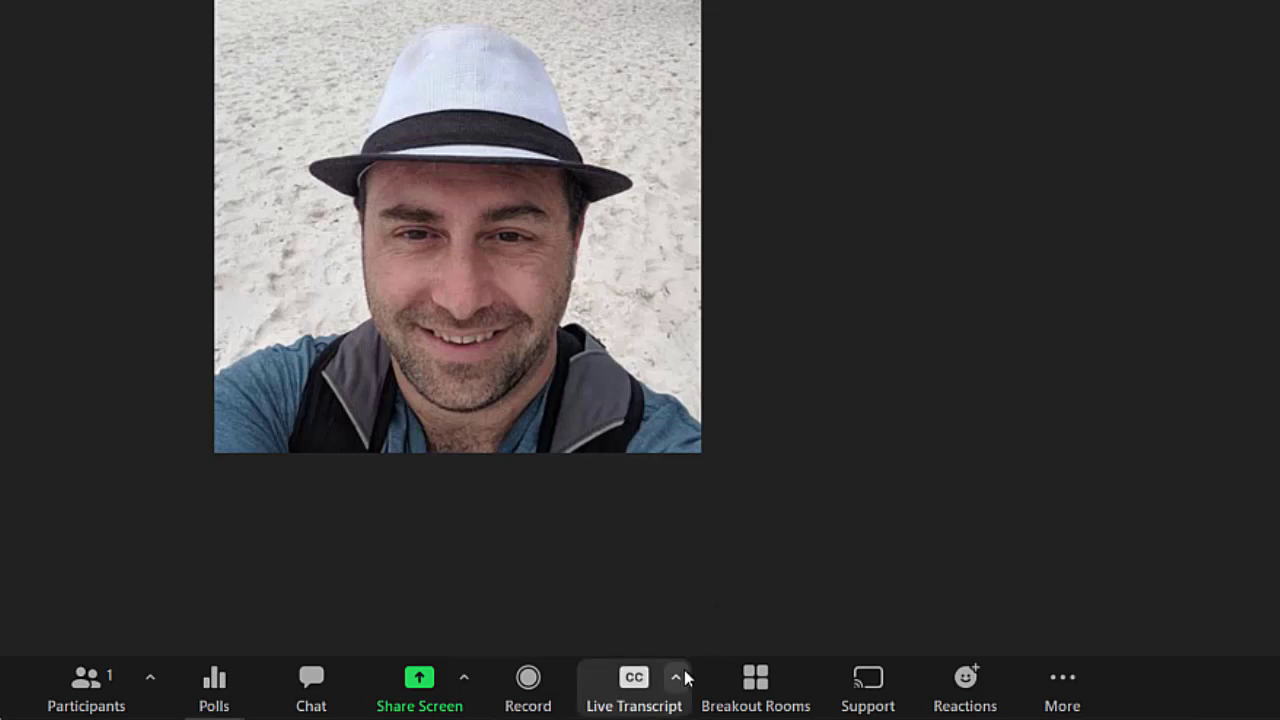
{"action": "left_click", "coordinate": [675, 677]}
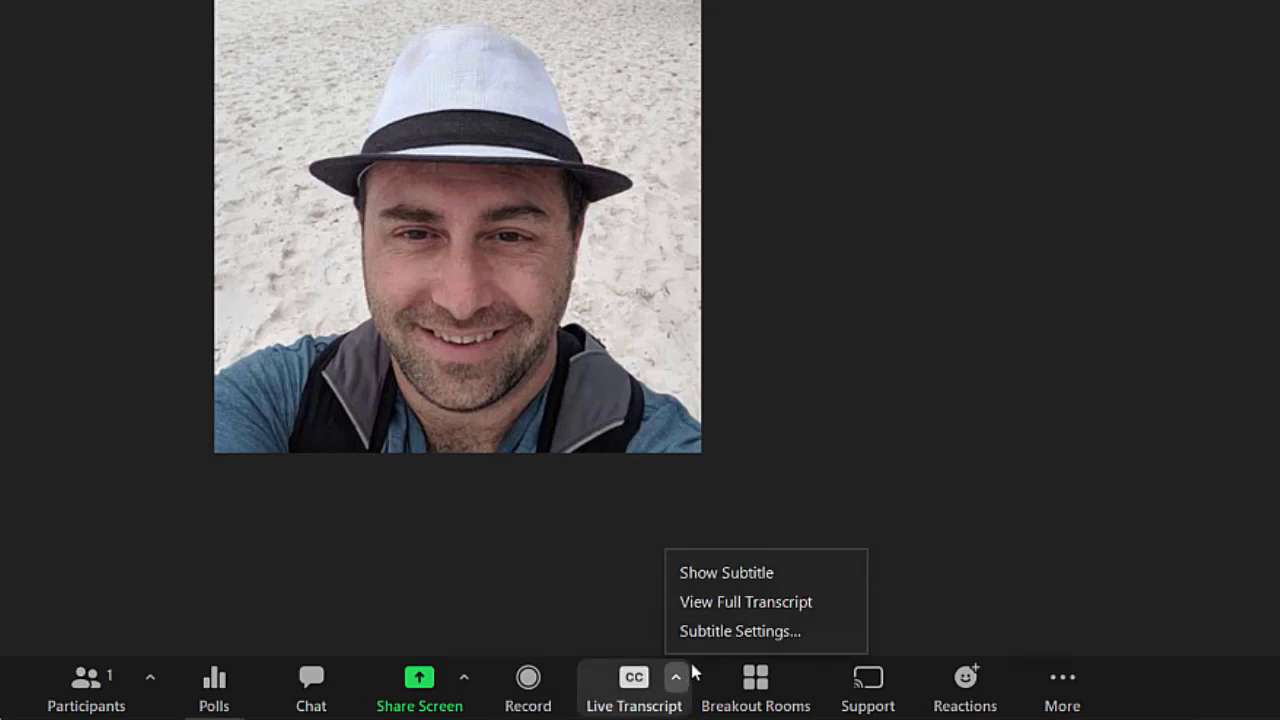
{"action": "mouse_move", "coordinate": [726, 572]}
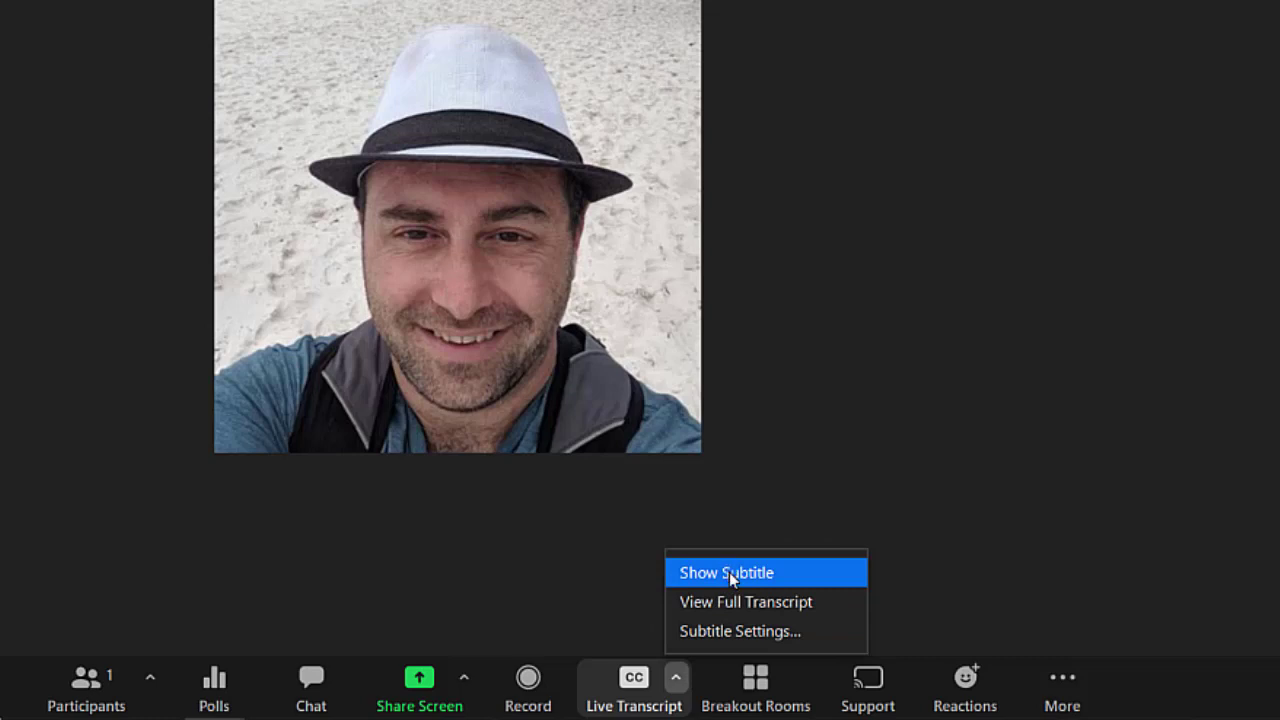
{"action": "left_click", "coordinate": [725, 572]}
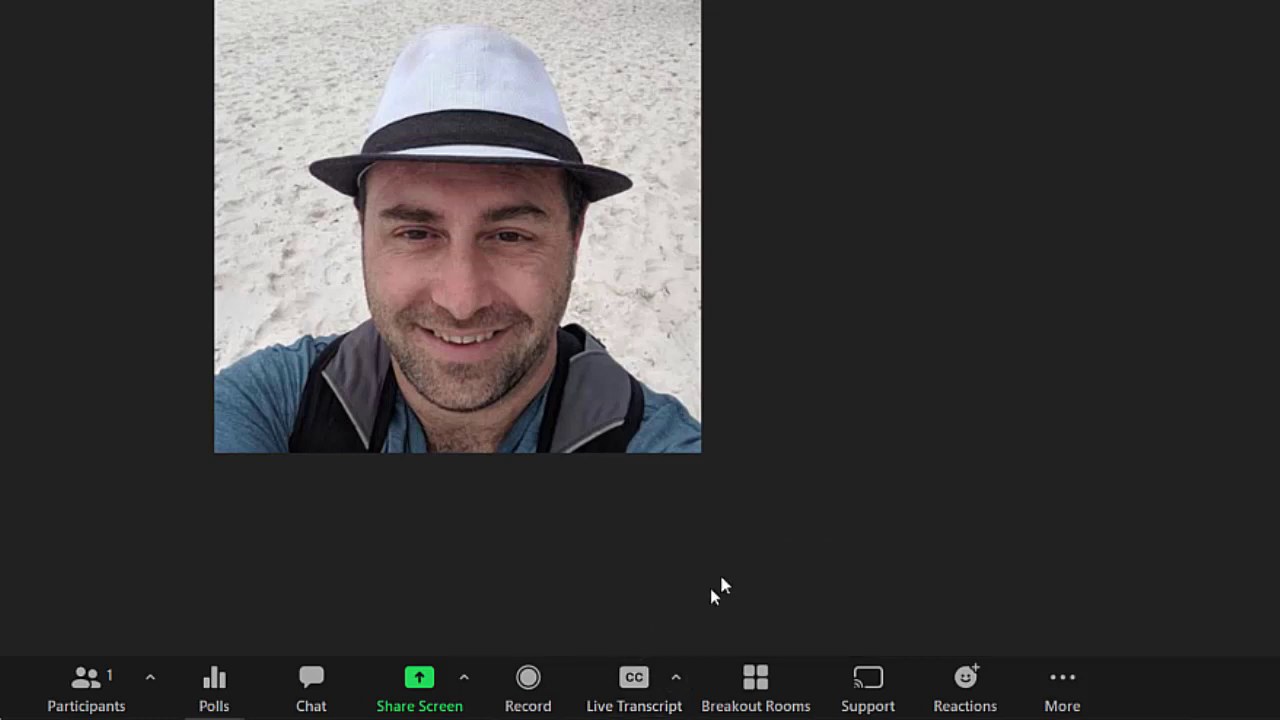
{"action": "left_click", "coordinate": [634, 690]}
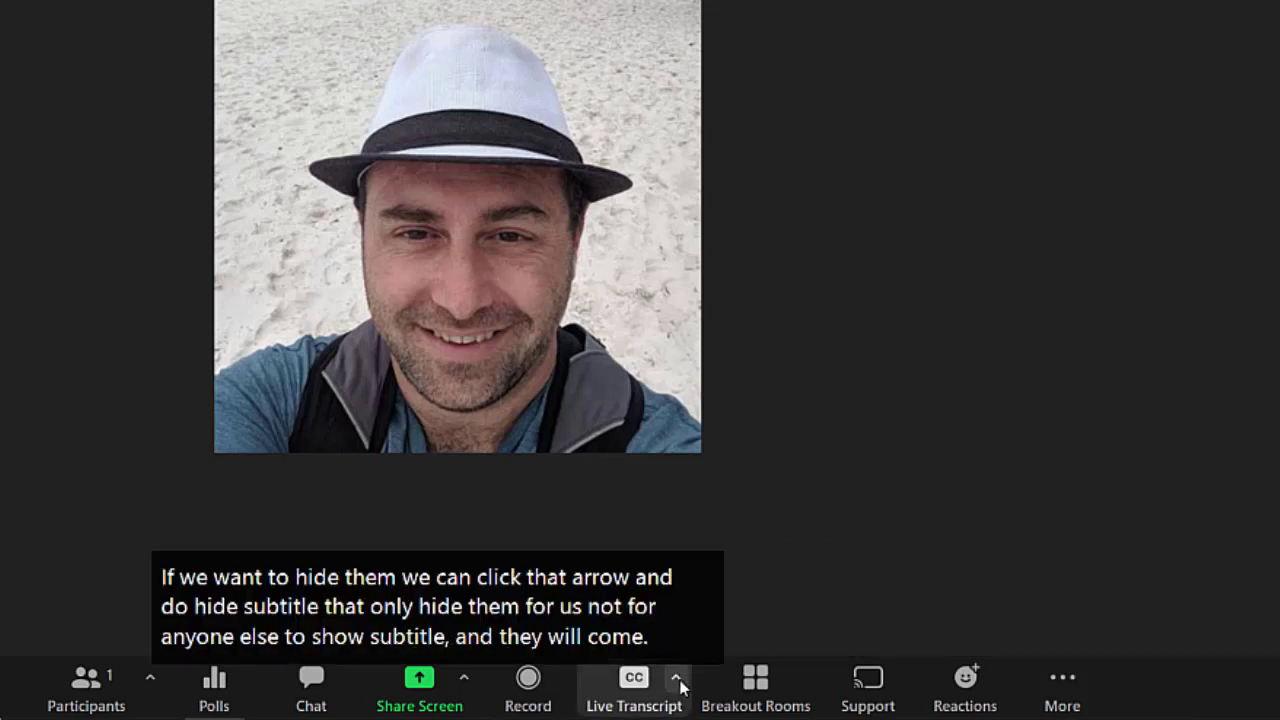
{"action": "left_click", "coordinate": [676, 677]}
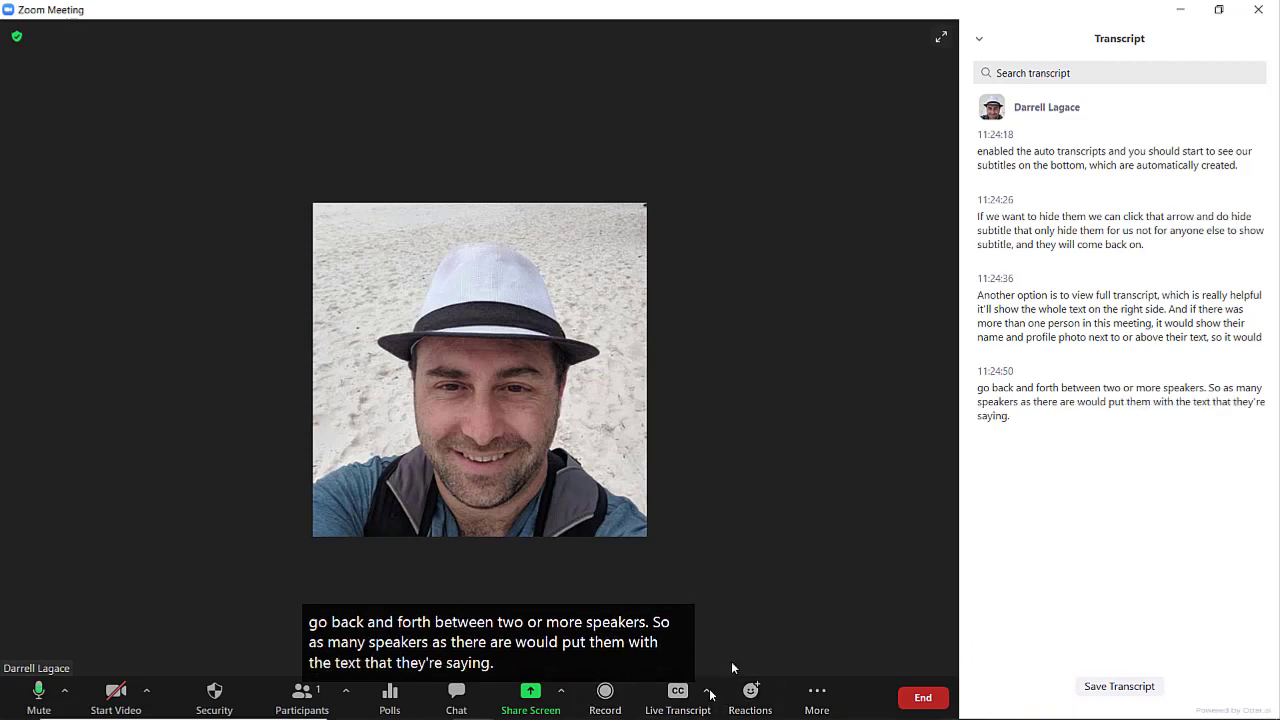
Step: Hide and reshow the full transcript panel, then pop it out into a floating window
{"action": "left_click", "coordinate": [708, 691]}
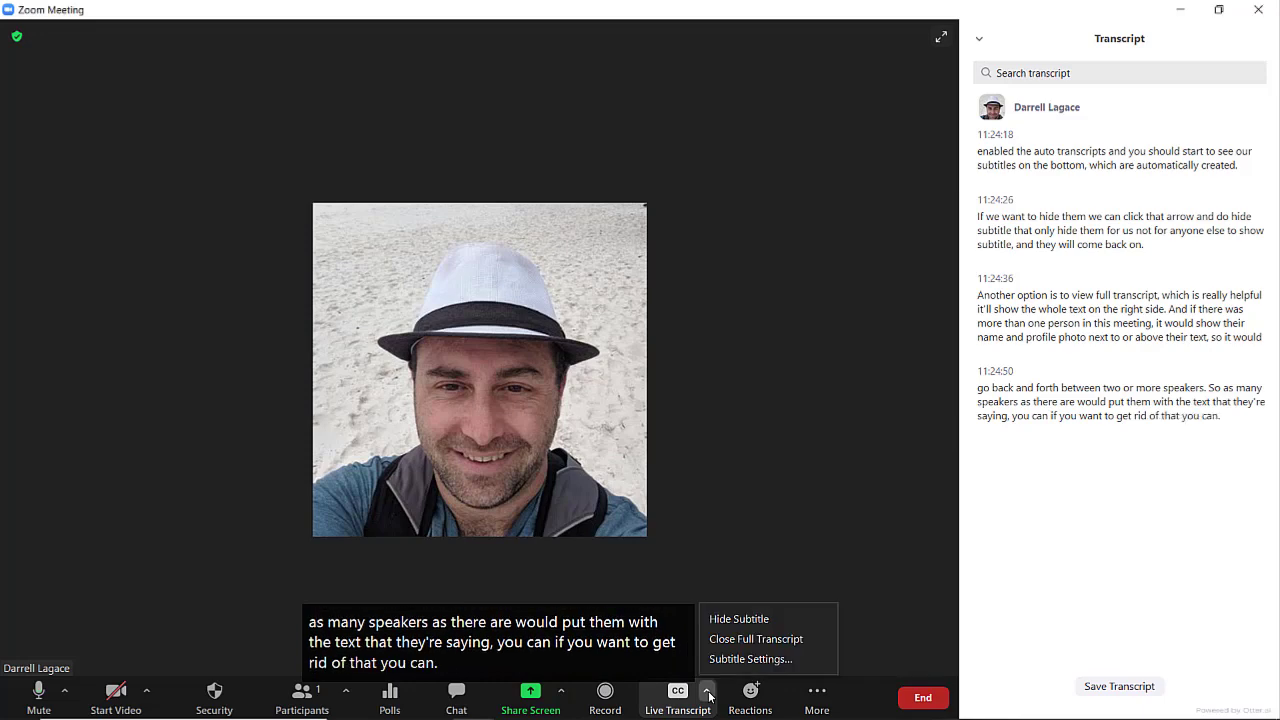
{"action": "left_click", "coordinate": [755, 639]}
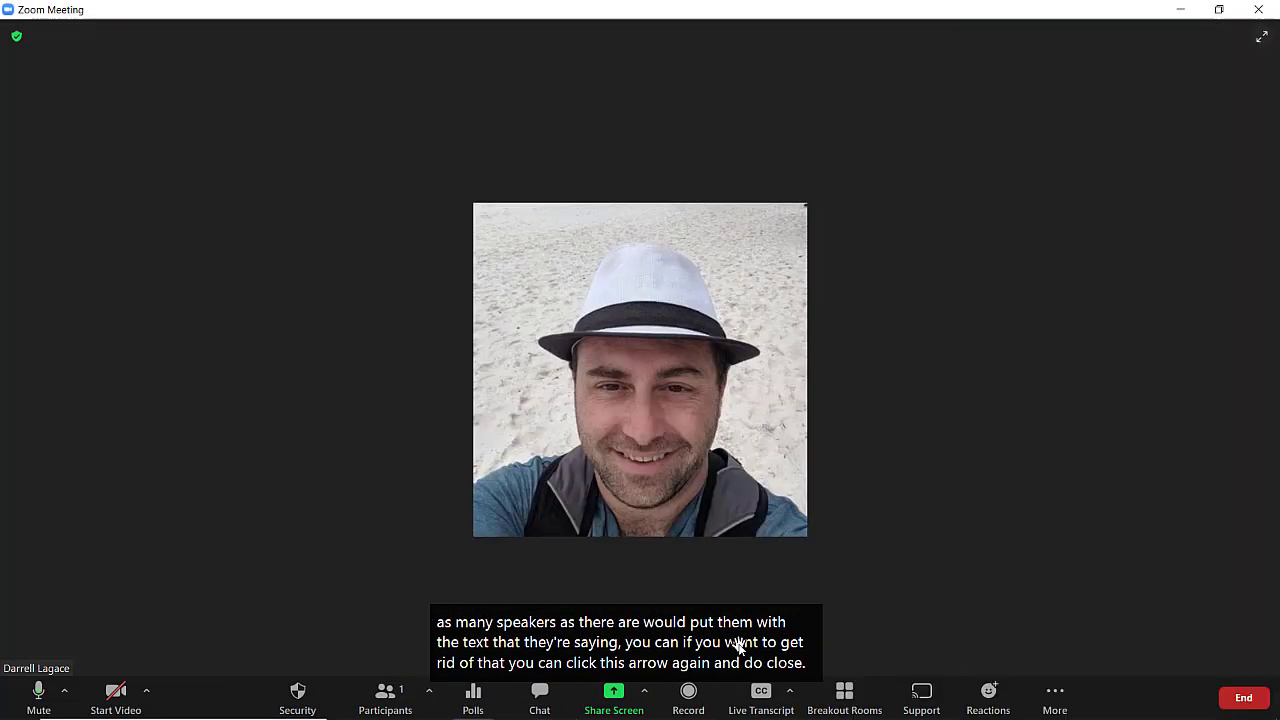
{"action": "left_click", "coordinate": [790, 690]}
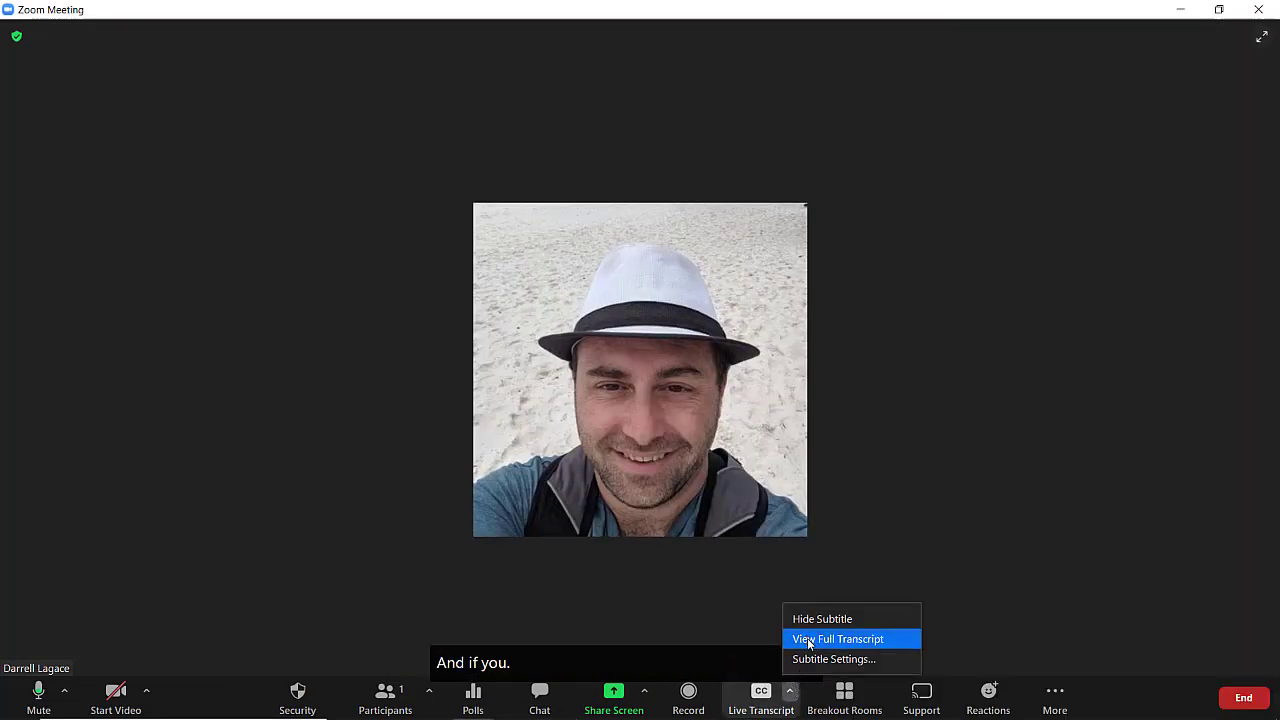
{"action": "left_click", "coordinate": [838, 639]}
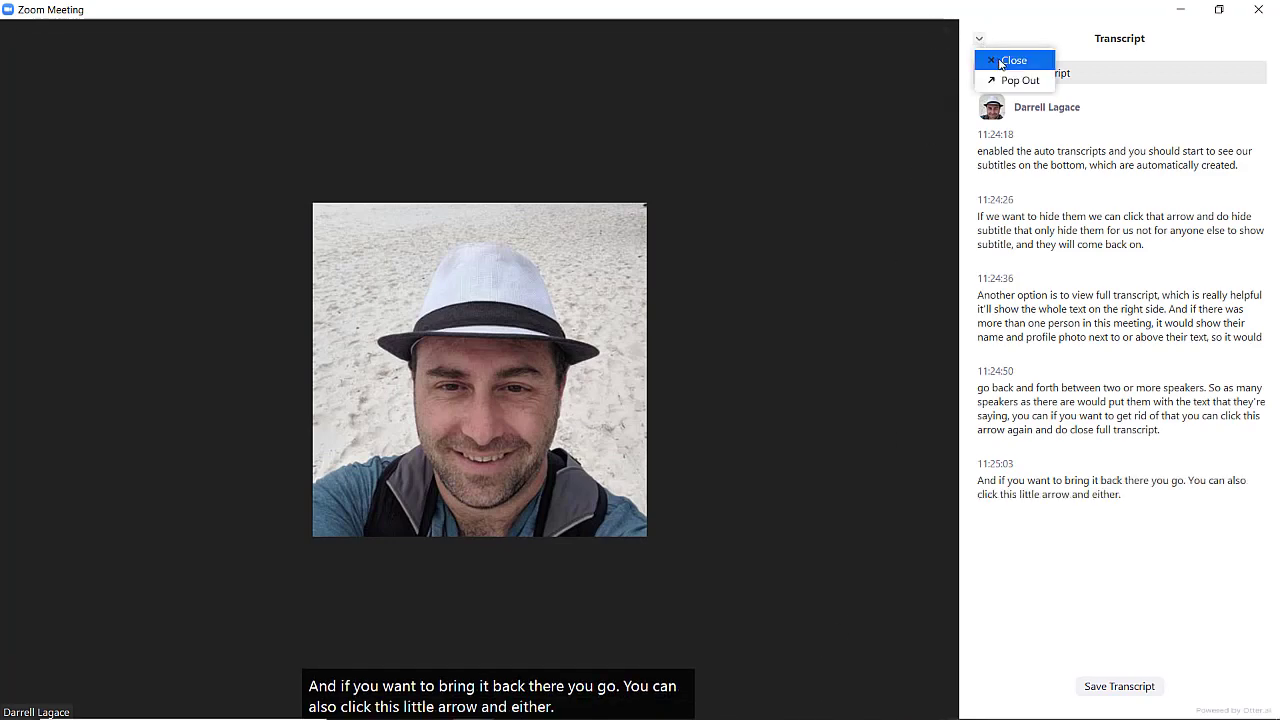
{"action": "left_click", "coordinate": [1020, 80]}
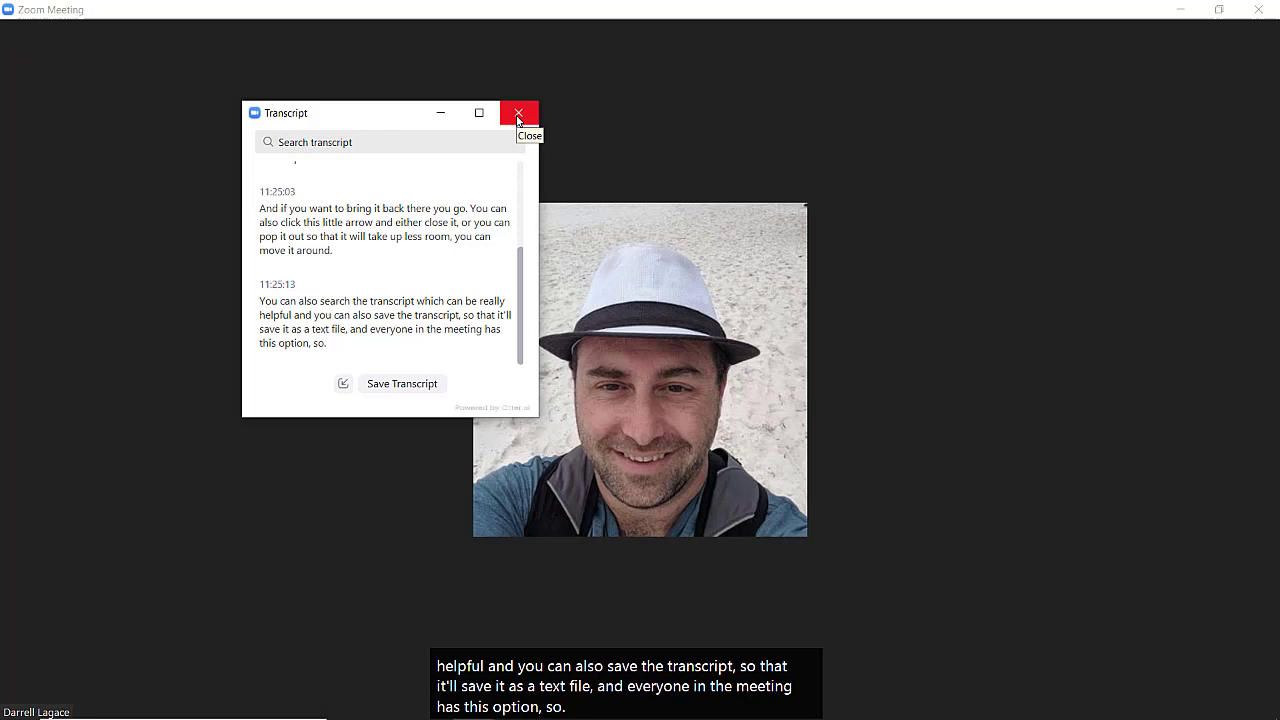
Step: Close the floating transcript and raise the subtitle font size to 27
{"action": "left_click", "coordinate": [519, 112]}
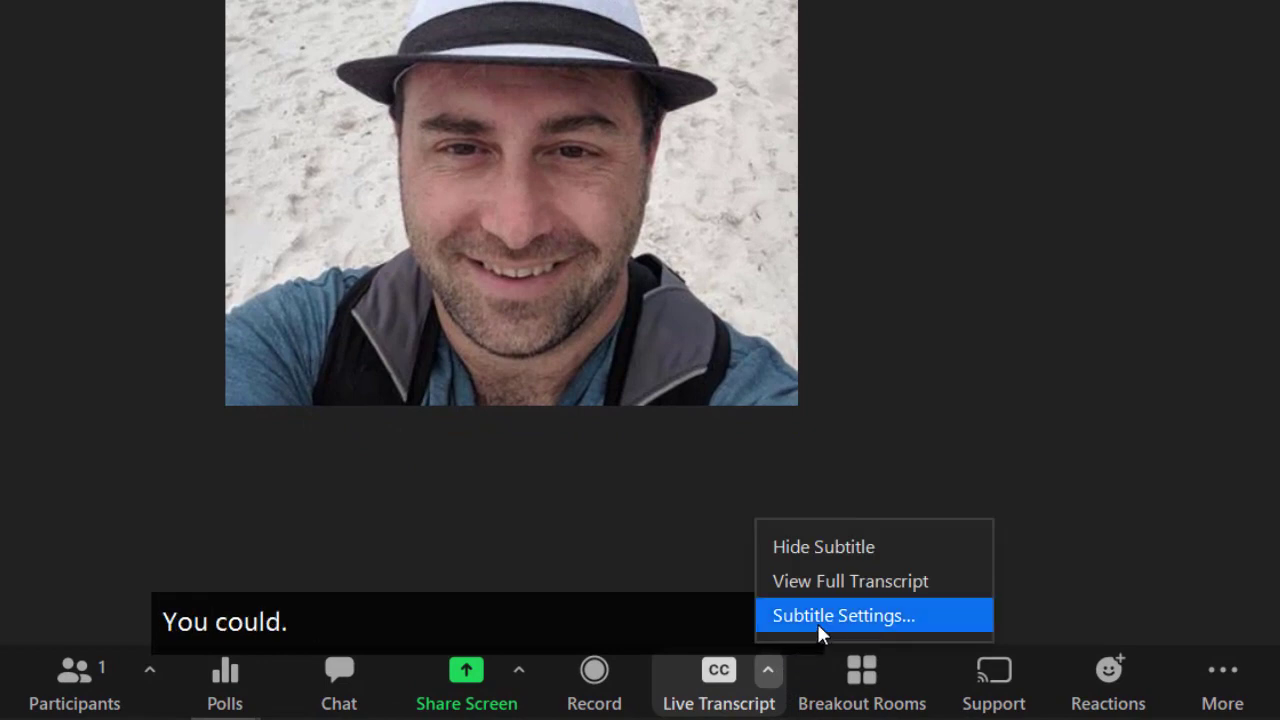
{"action": "left_click", "coordinate": [843, 615]}
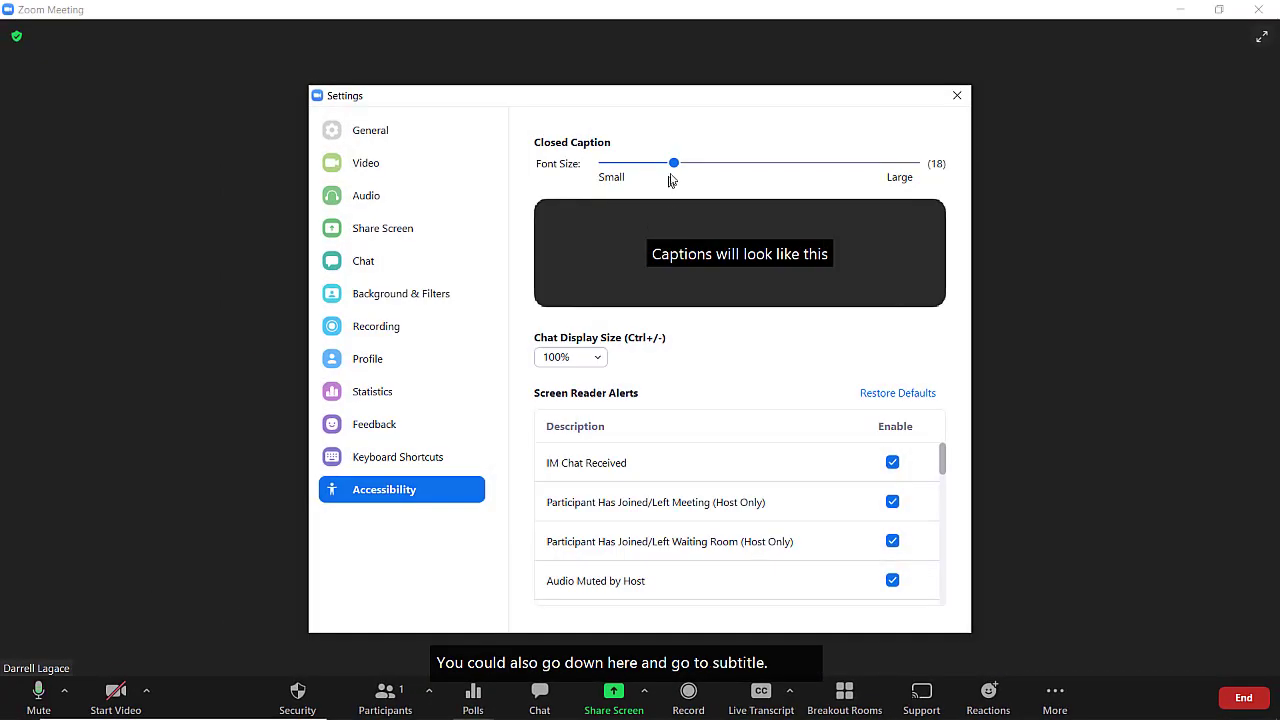
{"action": "left_click_drag", "start_coordinate": [673, 162], "coordinate": [776, 162]}
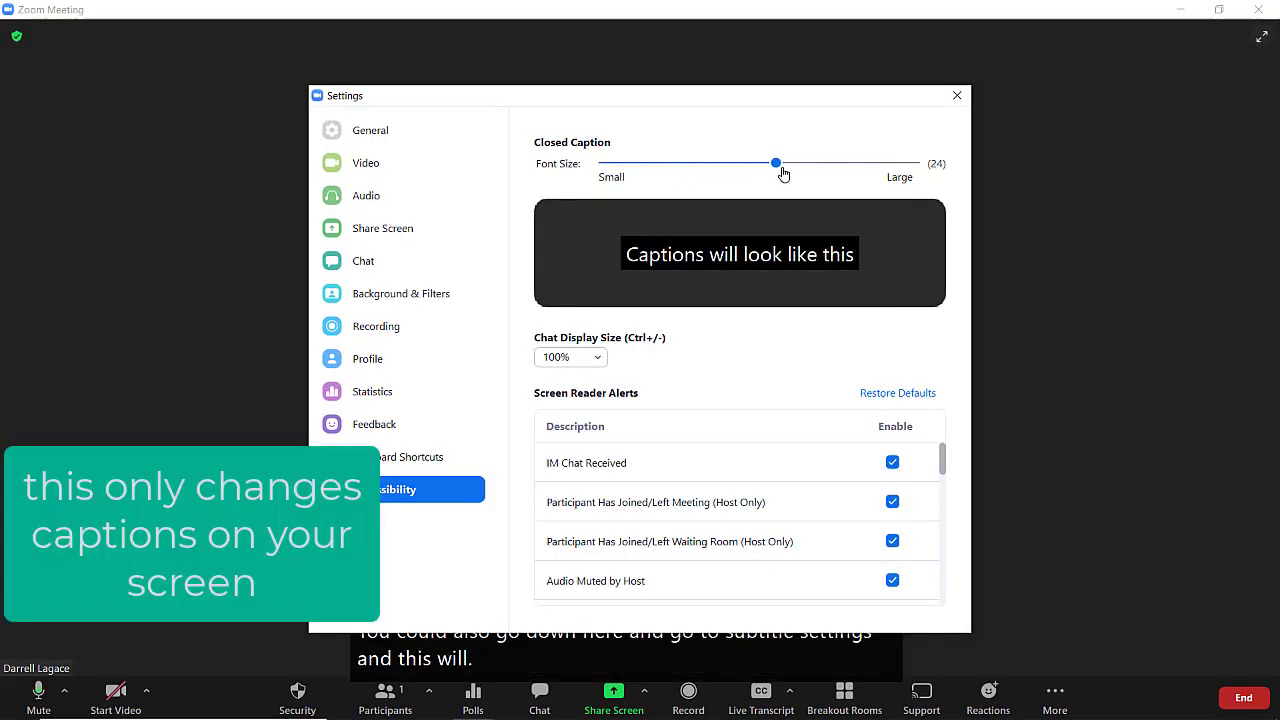
{"action": "left_click_drag", "start_coordinate": [776, 162], "coordinate": [827, 162]}
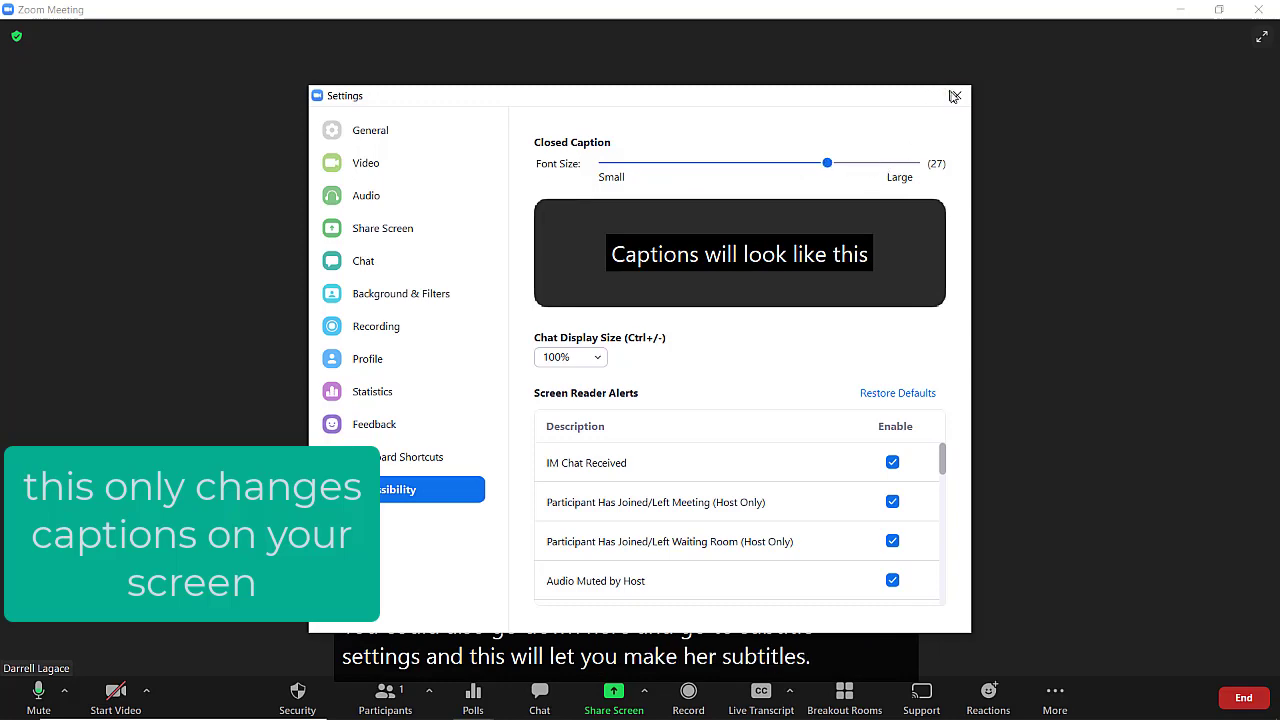
{"action": "left_click", "coordinate": [954, 95]}
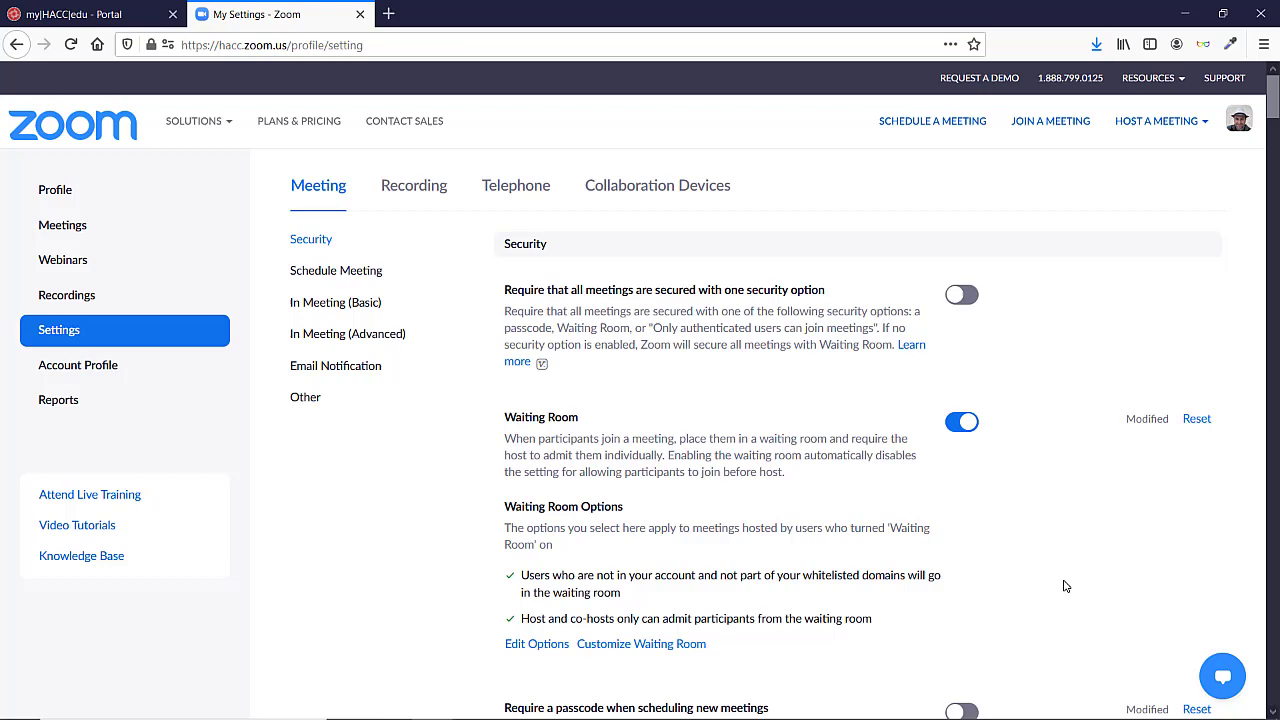
Step: Leave the browser's Zoom settings page to show the Windows desktop
{"action": "left_click", "coordinate": [413, 186]}
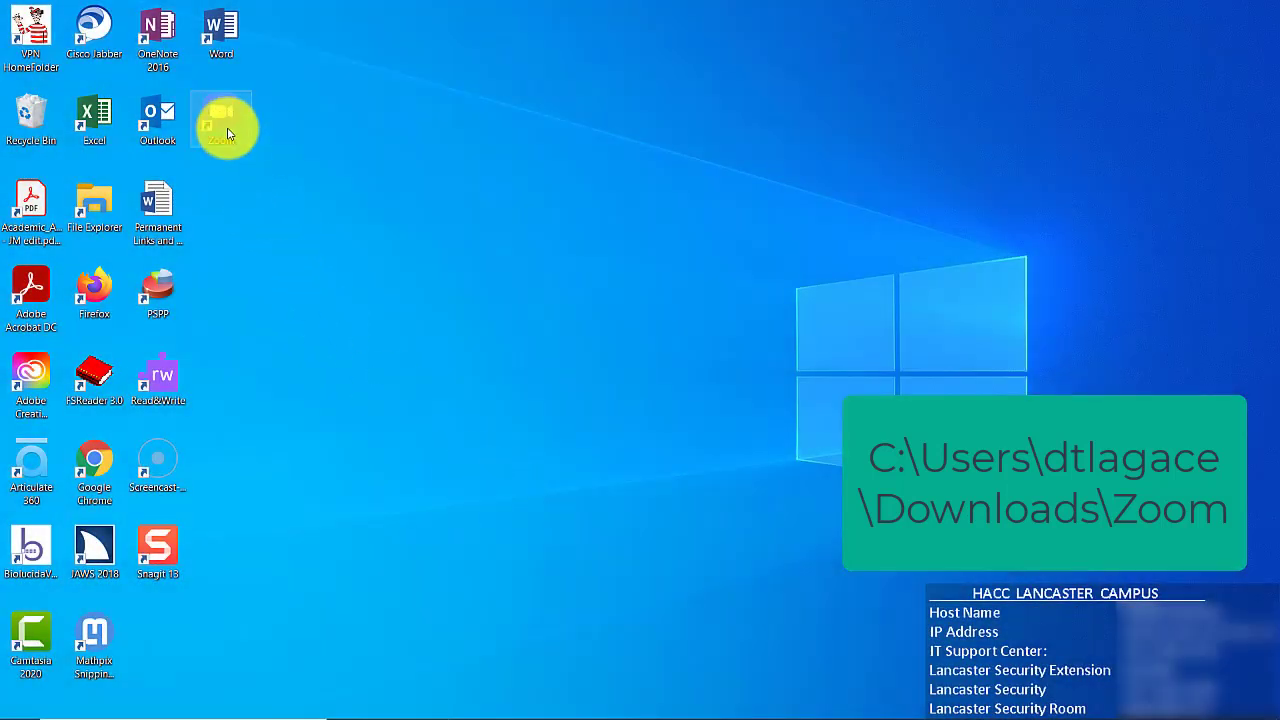
Step: Launch the Zoom desktop app and set the local recording folder to Downloads\Zoom
{"action": "double_click", "coordinate": [221, 118]}
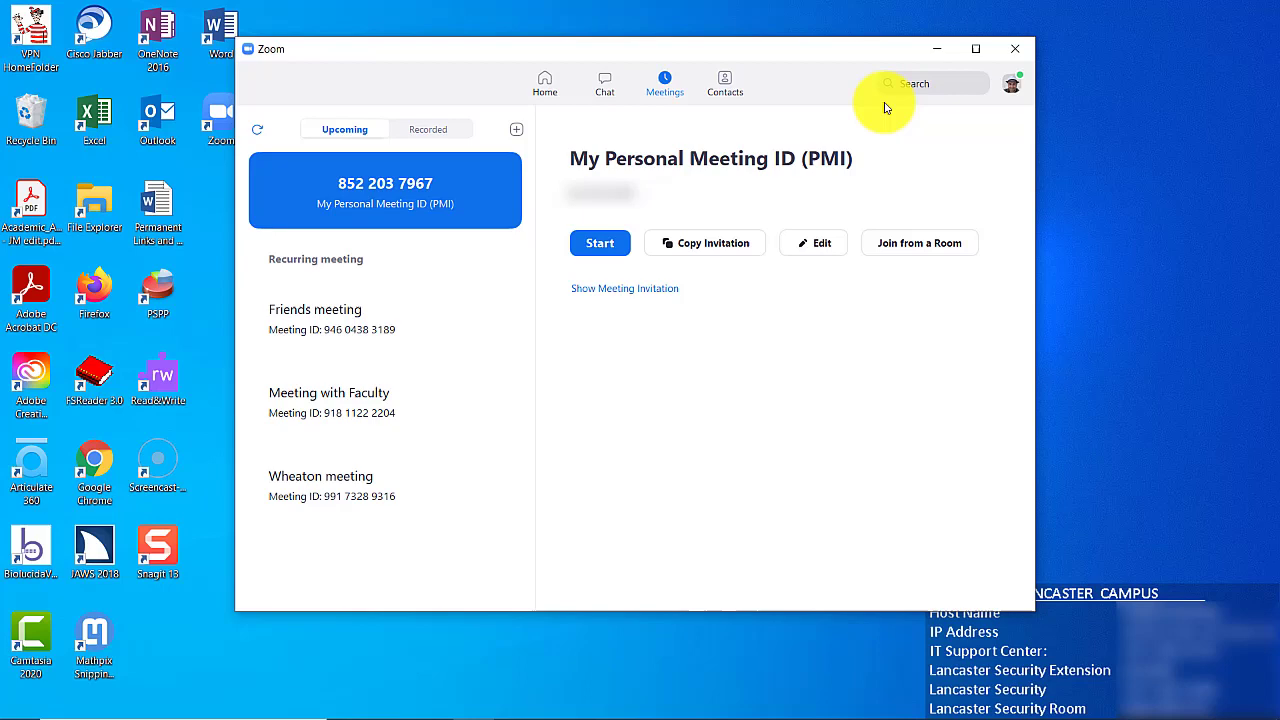
{"action": "left_click", "coordinate": [1010, 83]}
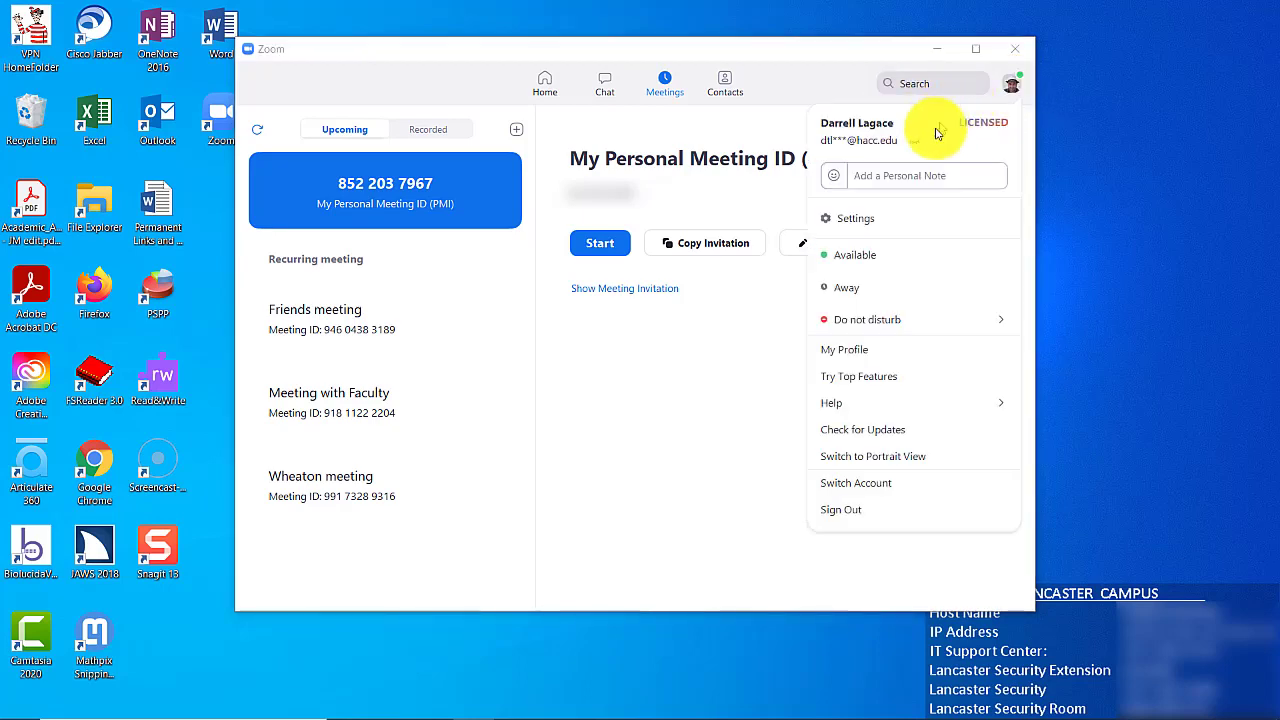
{"action": "left_click", "coordinate": [856, 218]}
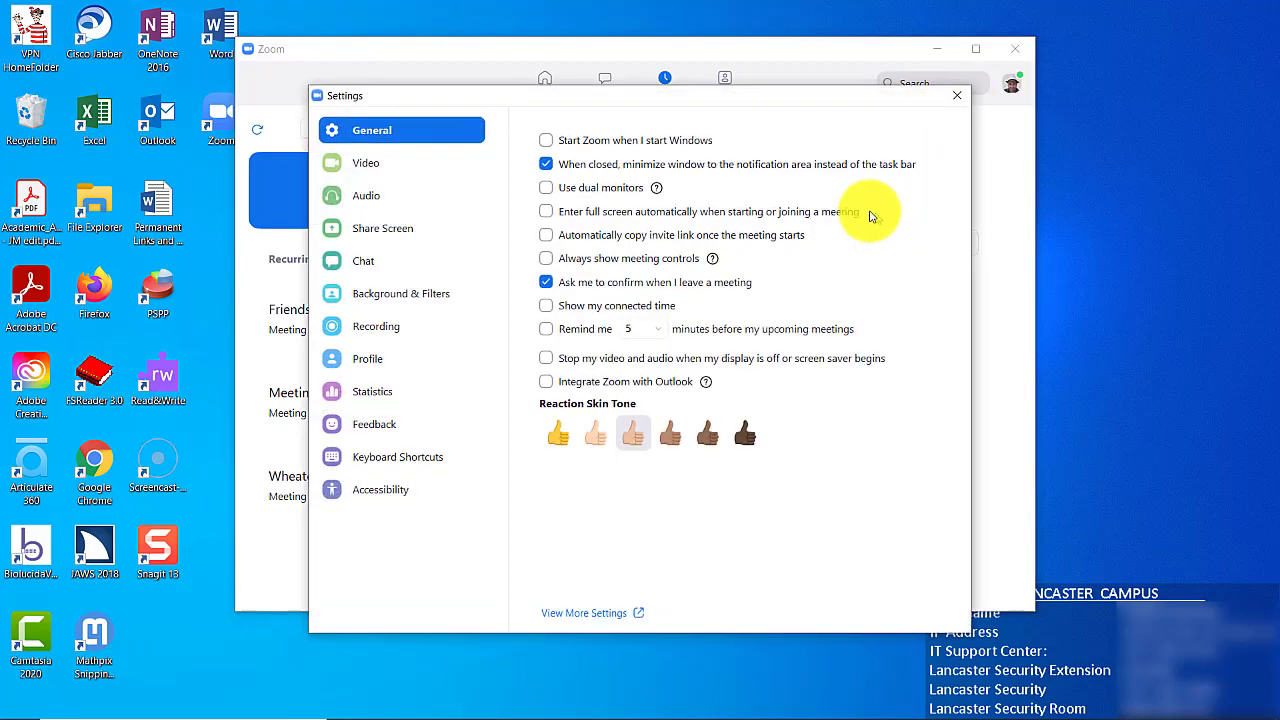
{"action": "left_click", "coordinate": [376, 326]}
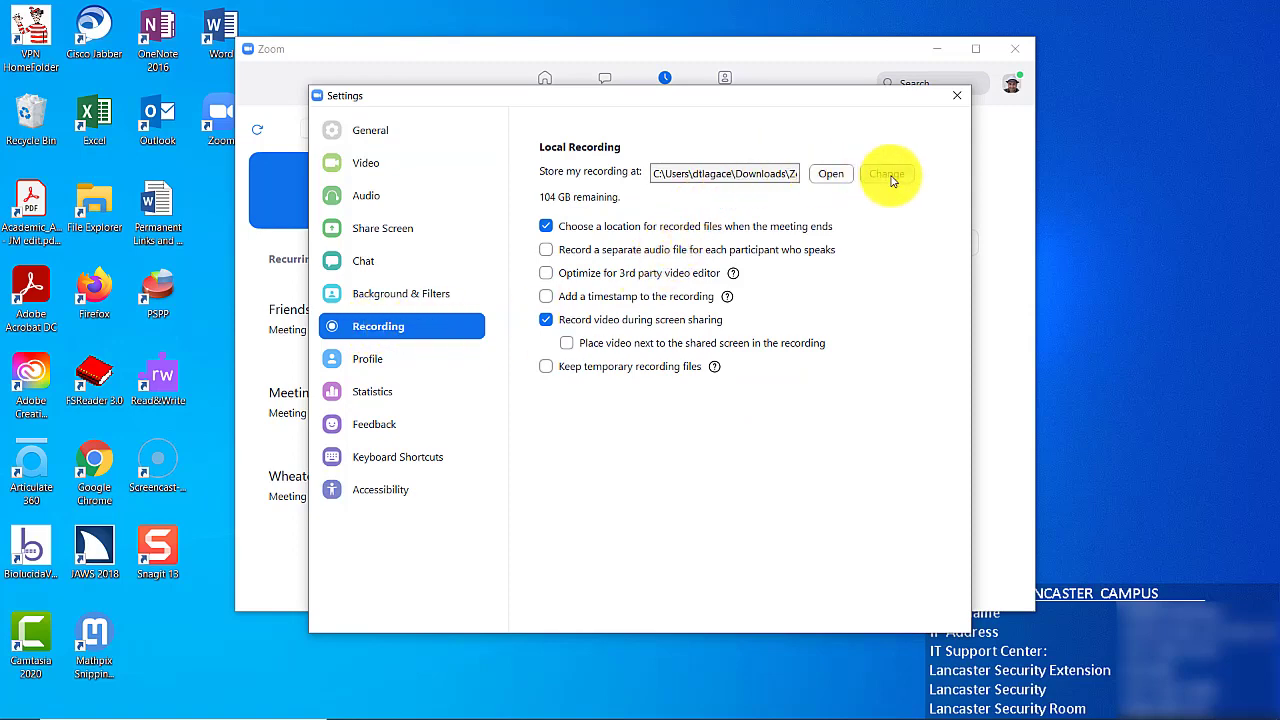
{"action": "left_click", "coordinate": [886, 173]}
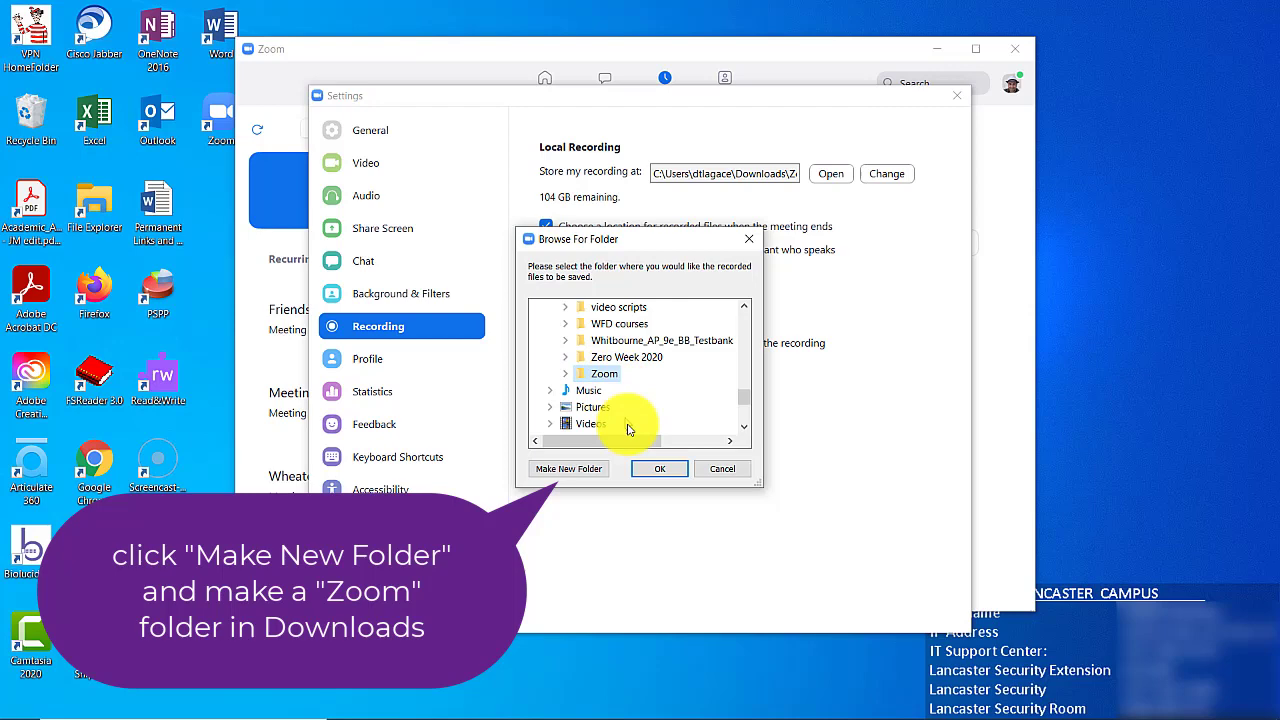
{"action": "left_click", "coordinate": [659, 468]}
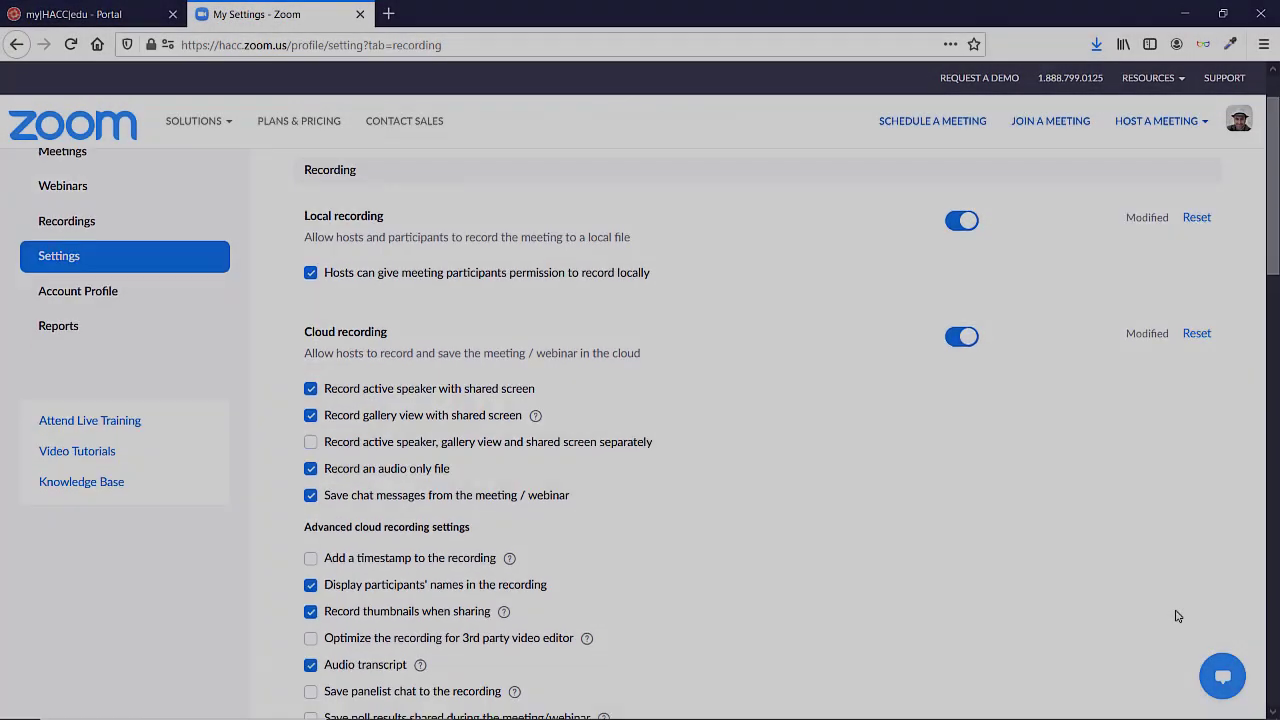
Step: Scroll past the recording settings and open the Recordings page
{"action": "scroll", "scroll_direction": "down", "scroll_amount": 3}
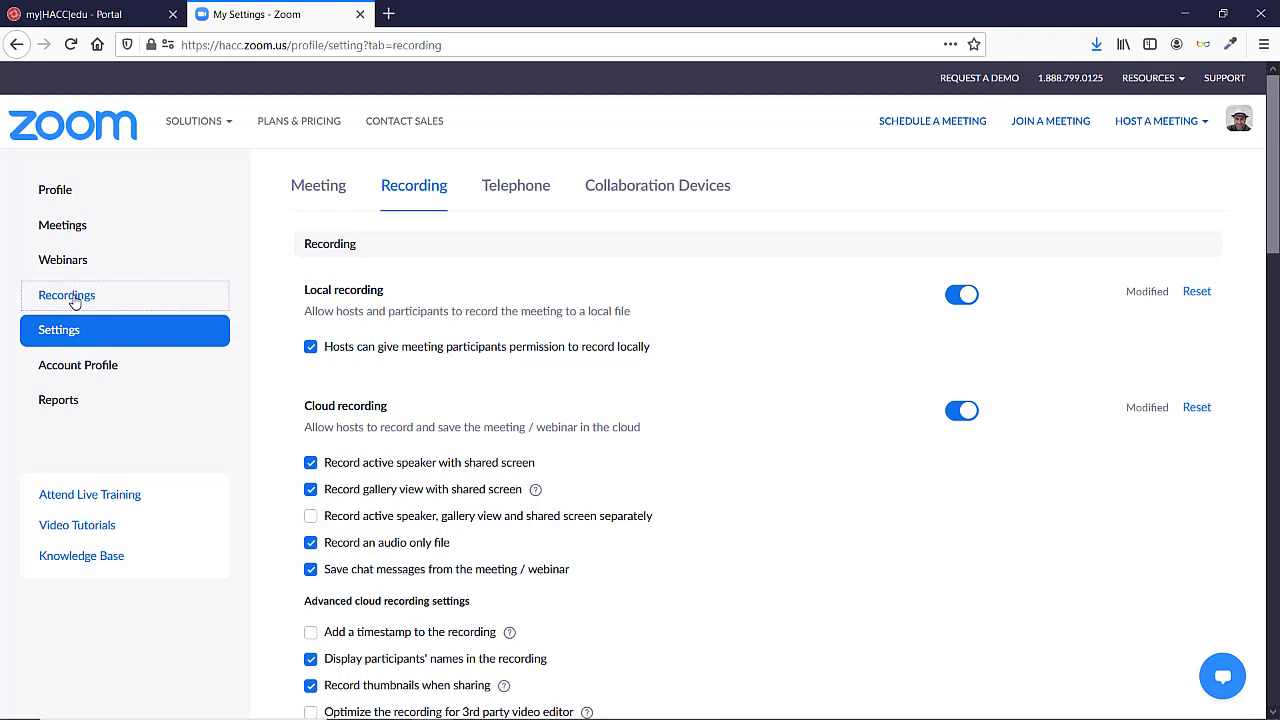
{"action": "left_click", "coordinate": [66, 294]}
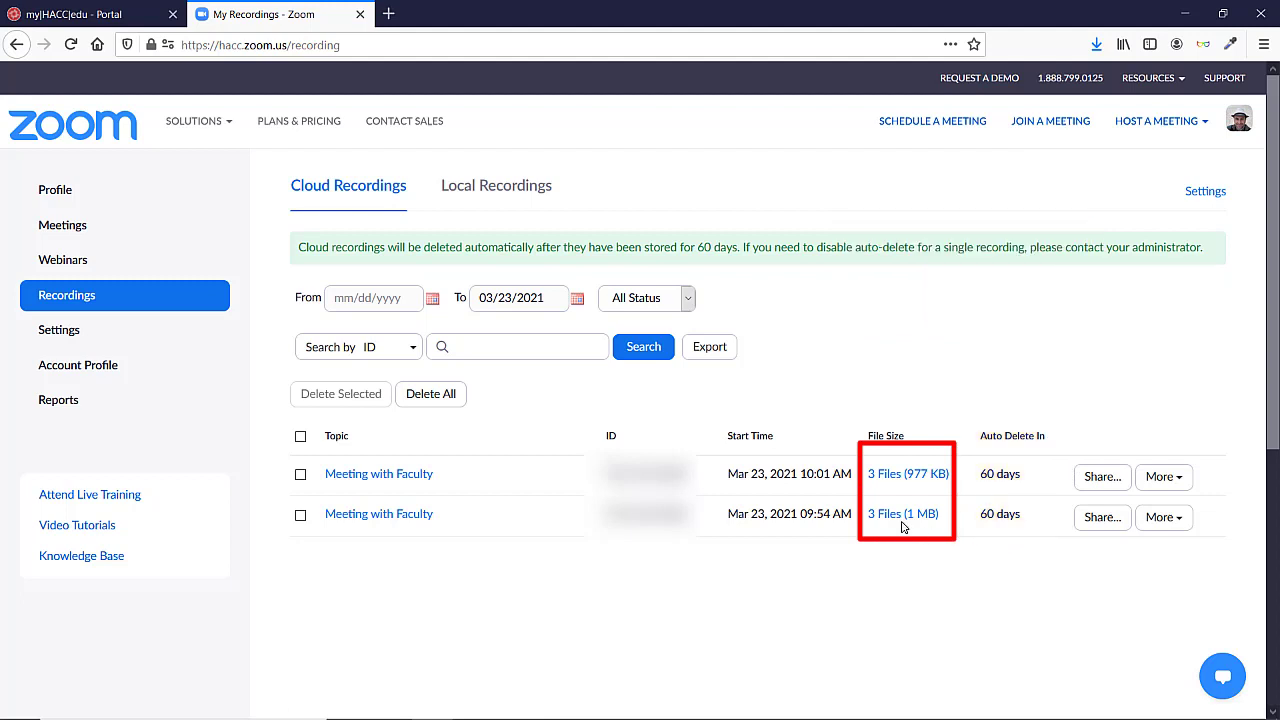
Step: Open the 09:54 recording's audio transcript in Notepad, then return to the Recordings list
{"action": "left_click", "coordinate": [902, 513]}
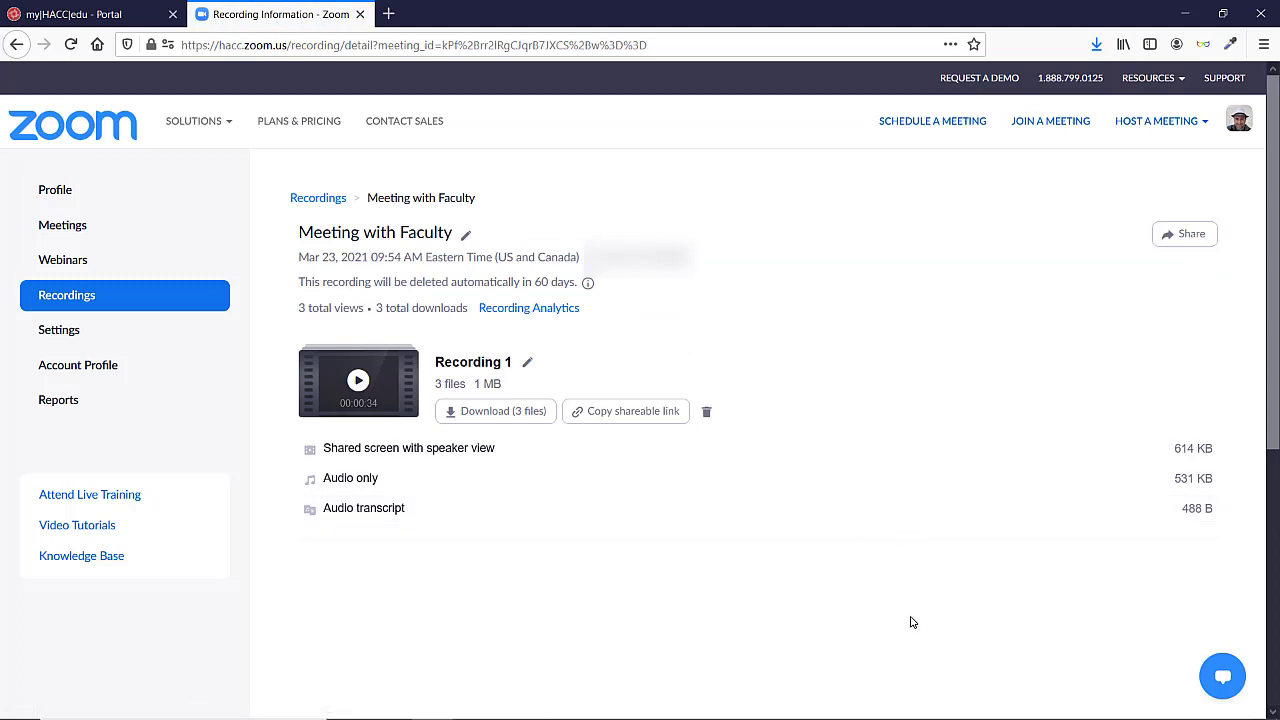
{"action": "mouse_move", "coordinate": [909, 617]}
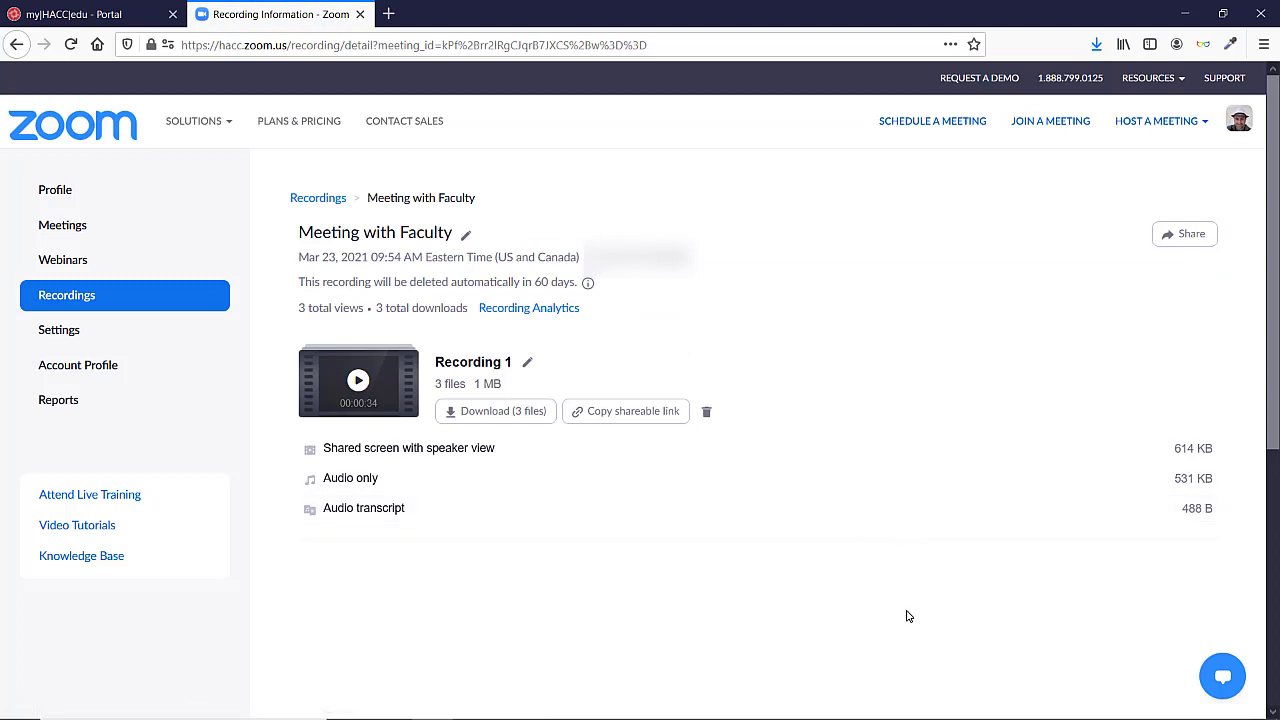
{"action": "mouse_move", "coordinate": [905, 610]}
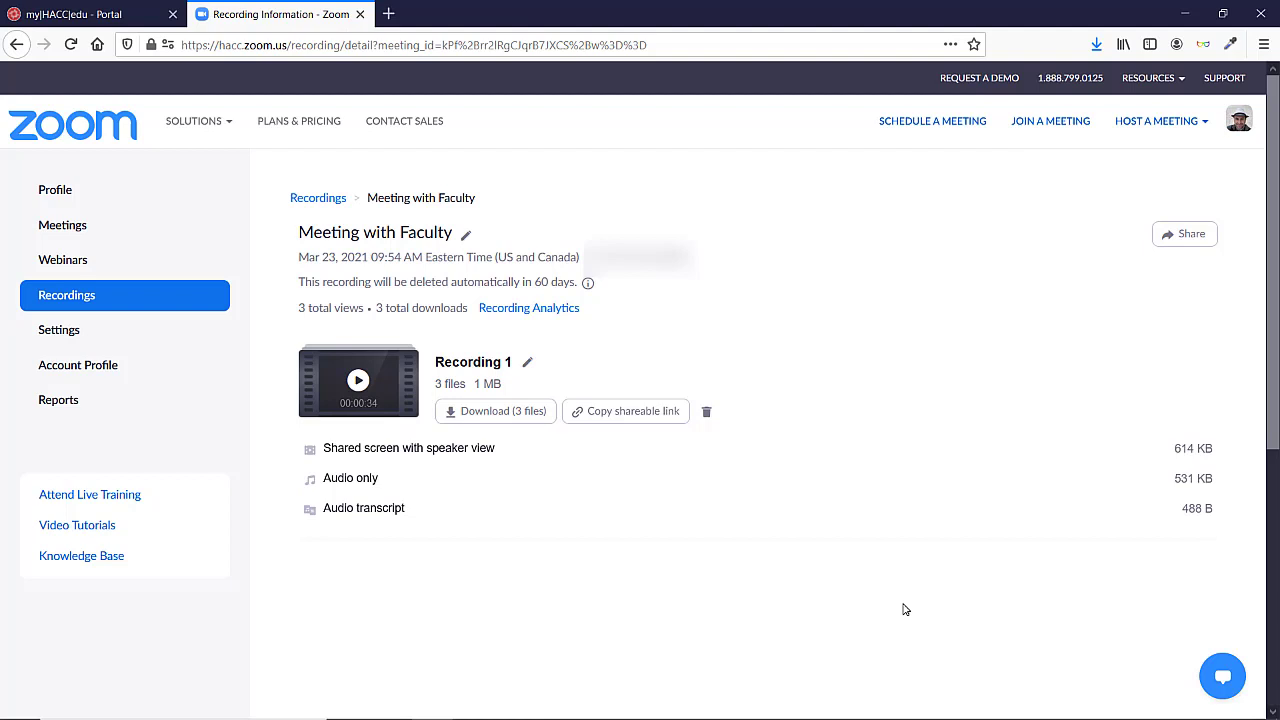
{"action": "left_click", "coordinate": [364, 507]}
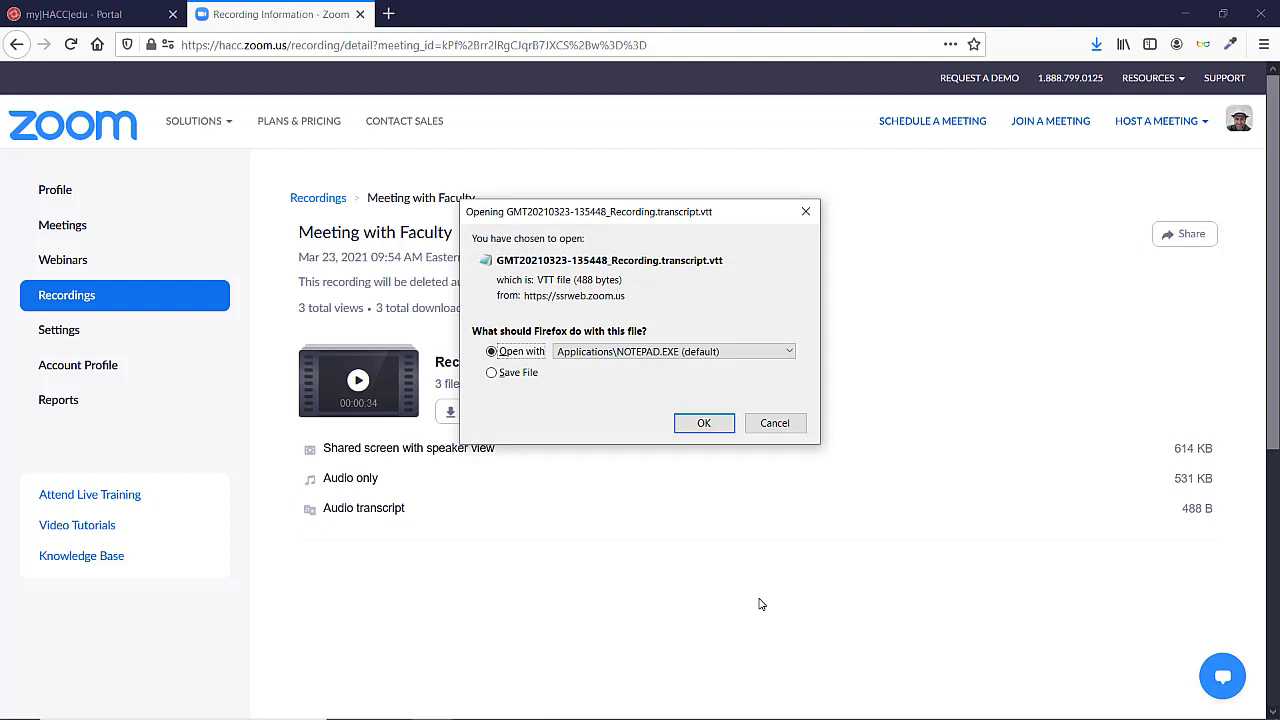
{"action": "mouse_move", "coordinate": [760, 603]}
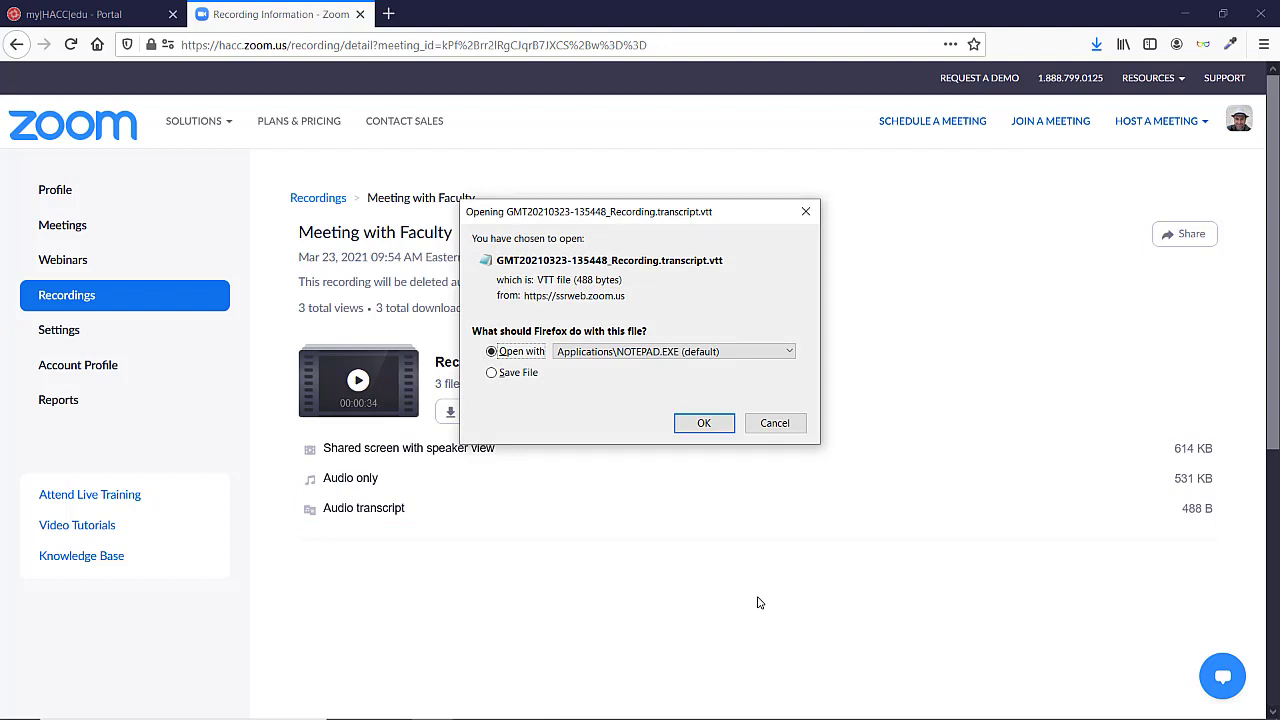
{"action": "mouse_move", "coordinate": [631, 389]}
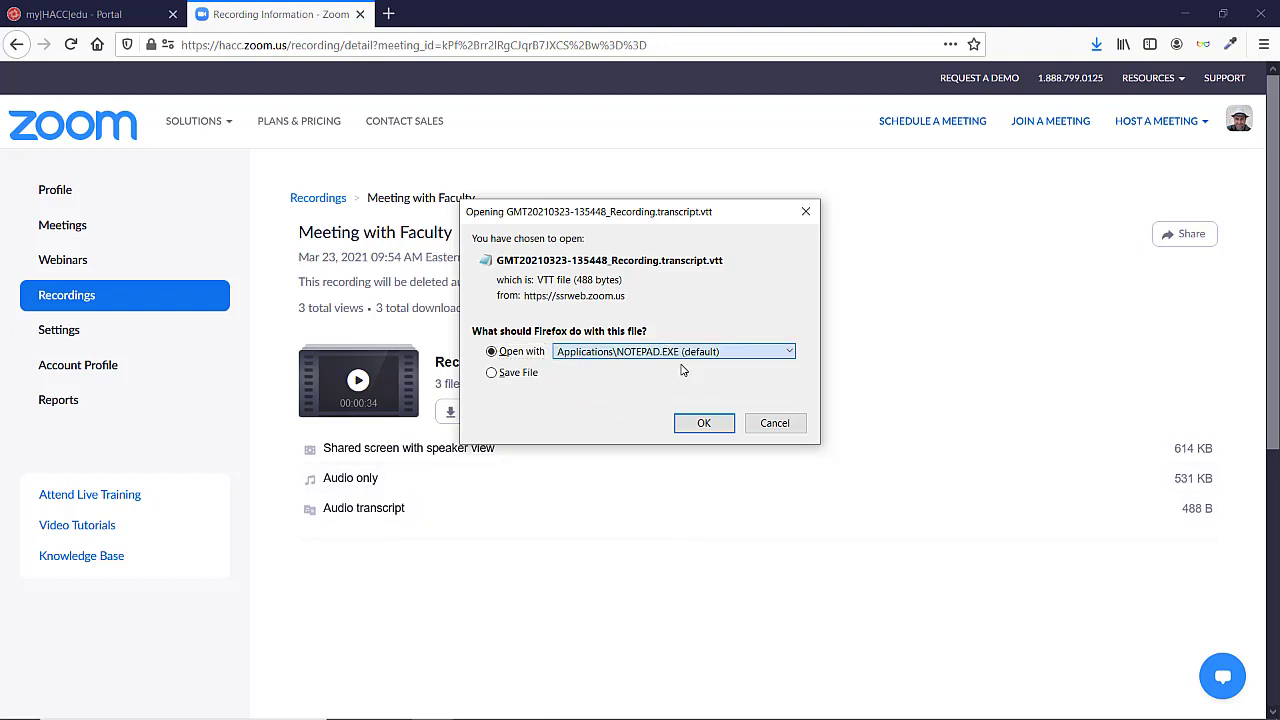
{"action": "left_click", "coordinate": [704, 422]}
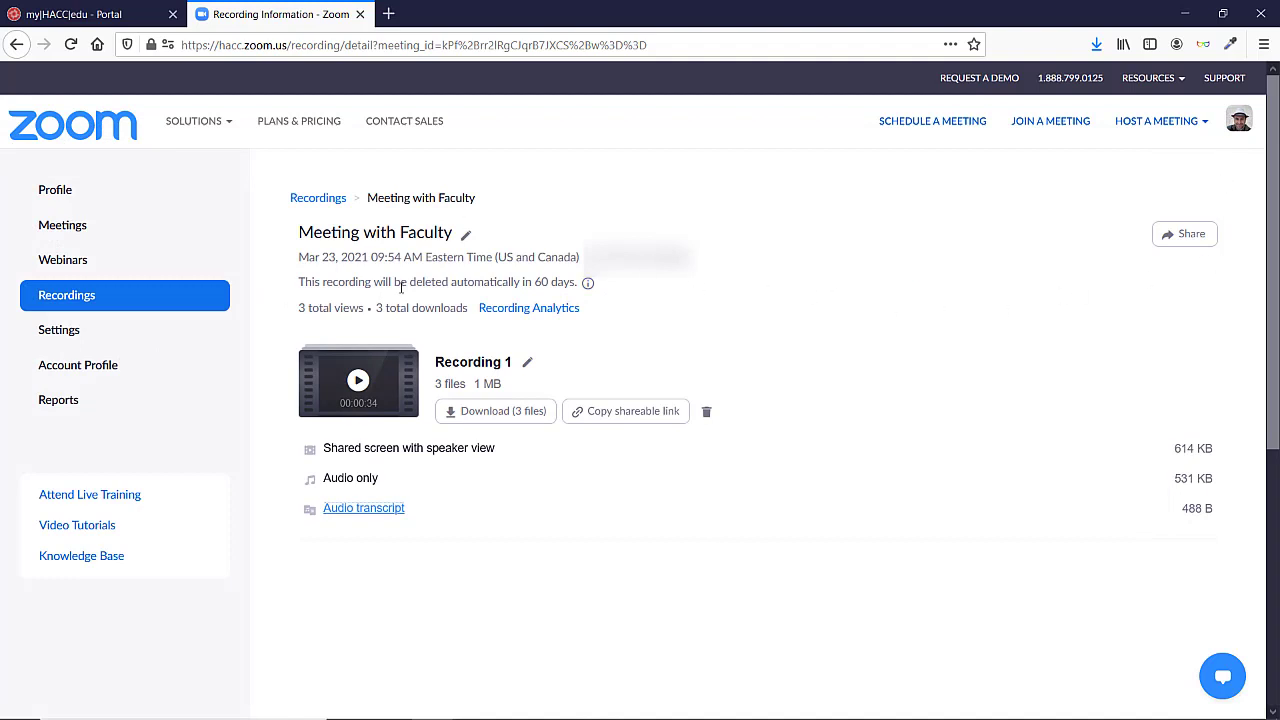
{"action": "left_click", "coordinate": [318, 197]}
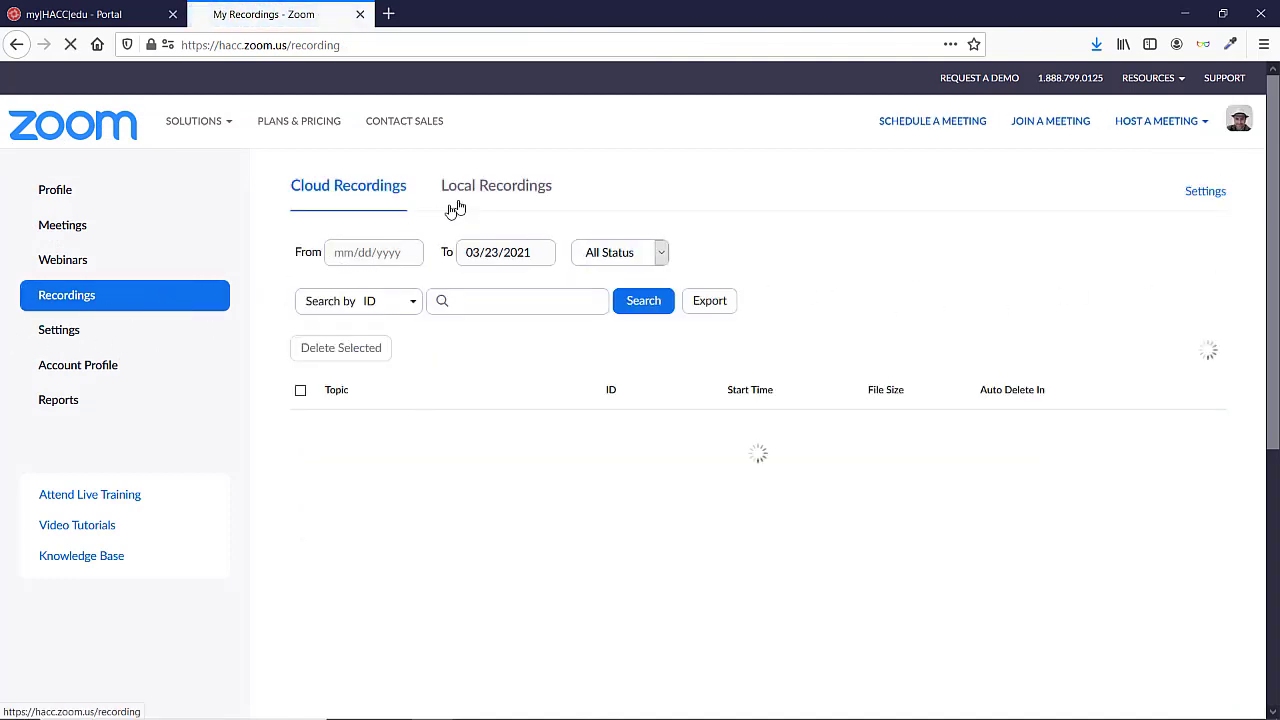
Step: From Local Recordings, open the top Meeting with Faculty folder's closed_caption.txt
{"action": "left_click", "coordinate": [496, 185]}
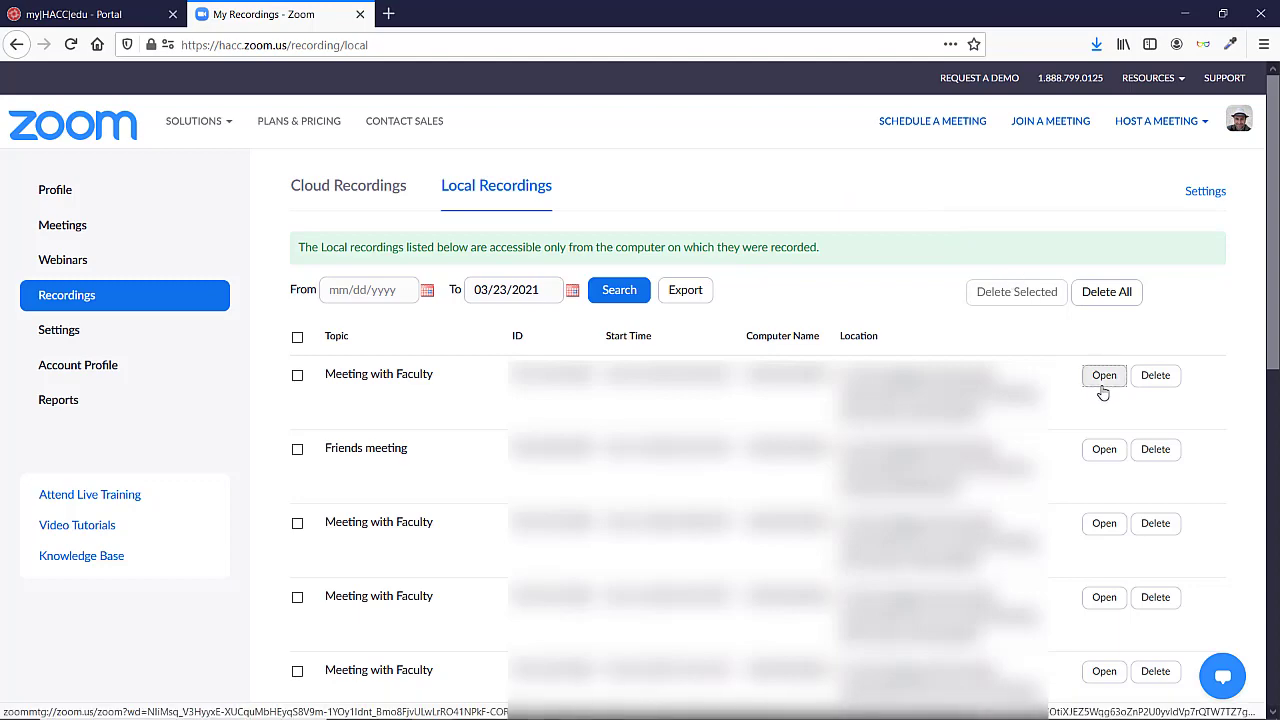
{"action": "left_click", "coordinate": [1103, 375]}
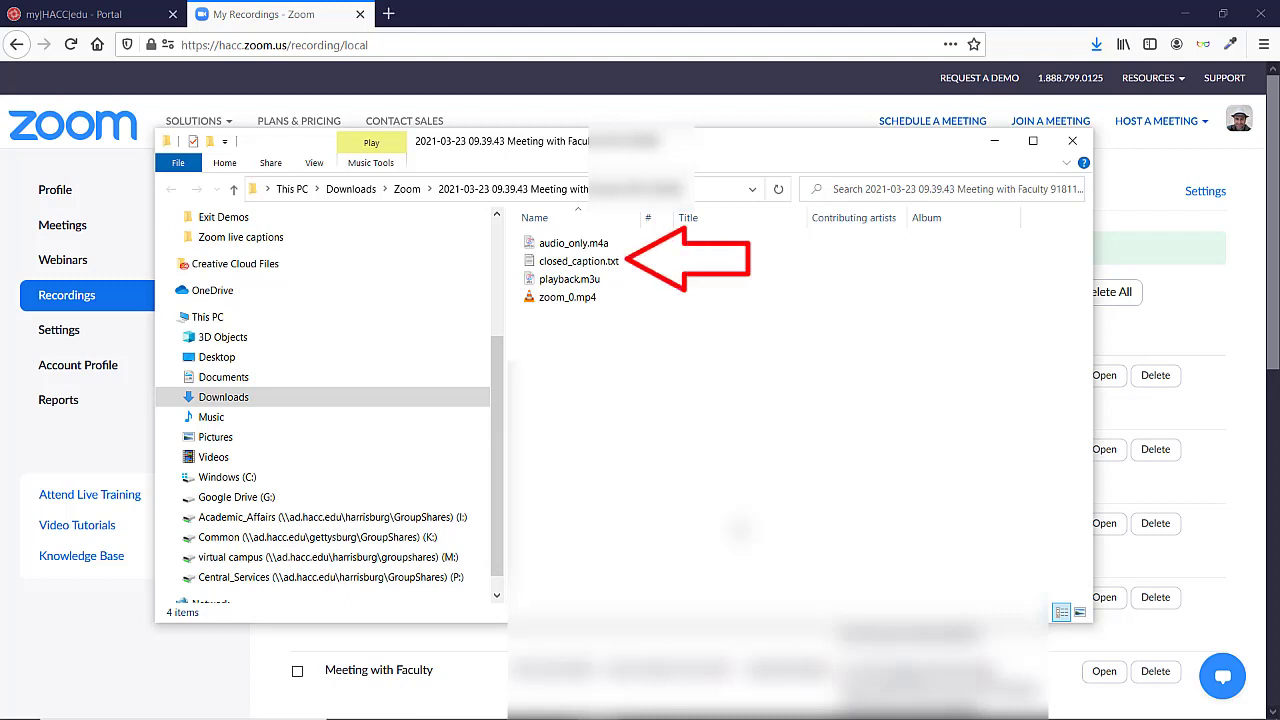
{"action": "left_click", "coordinate": [578, 261]}
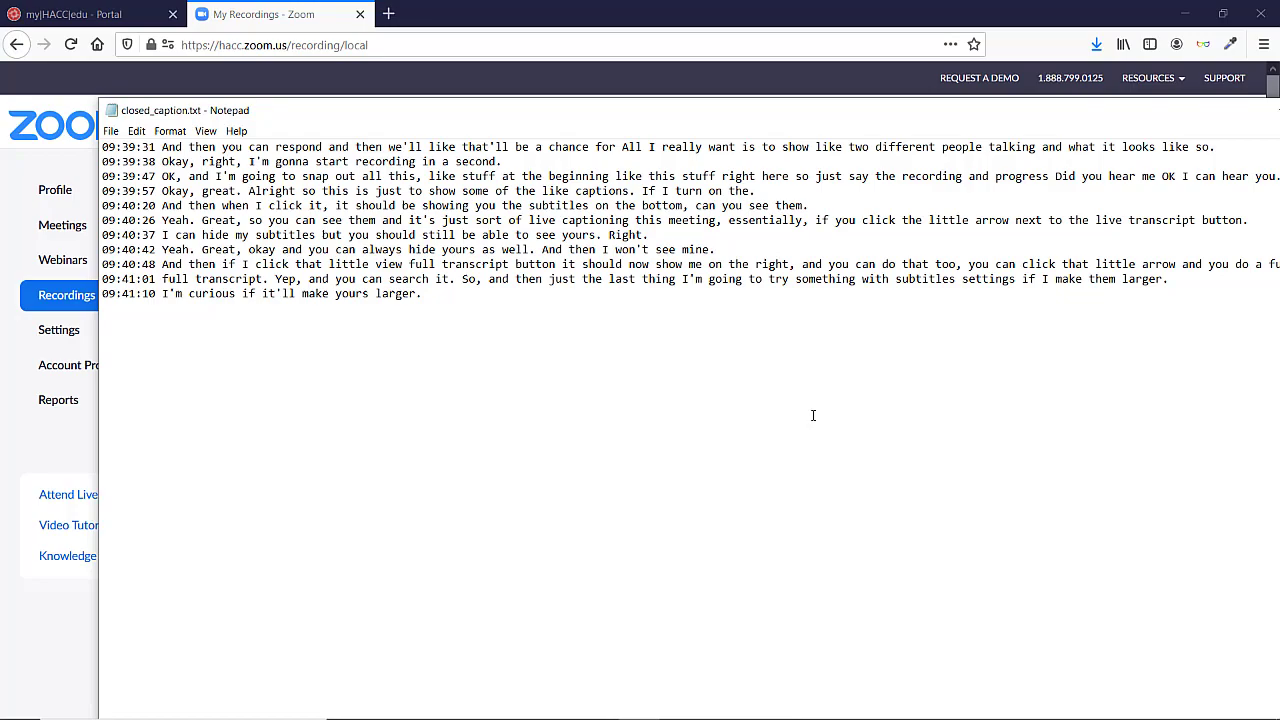
{"action": "mouse_move", "coordinate": [910, 118]}
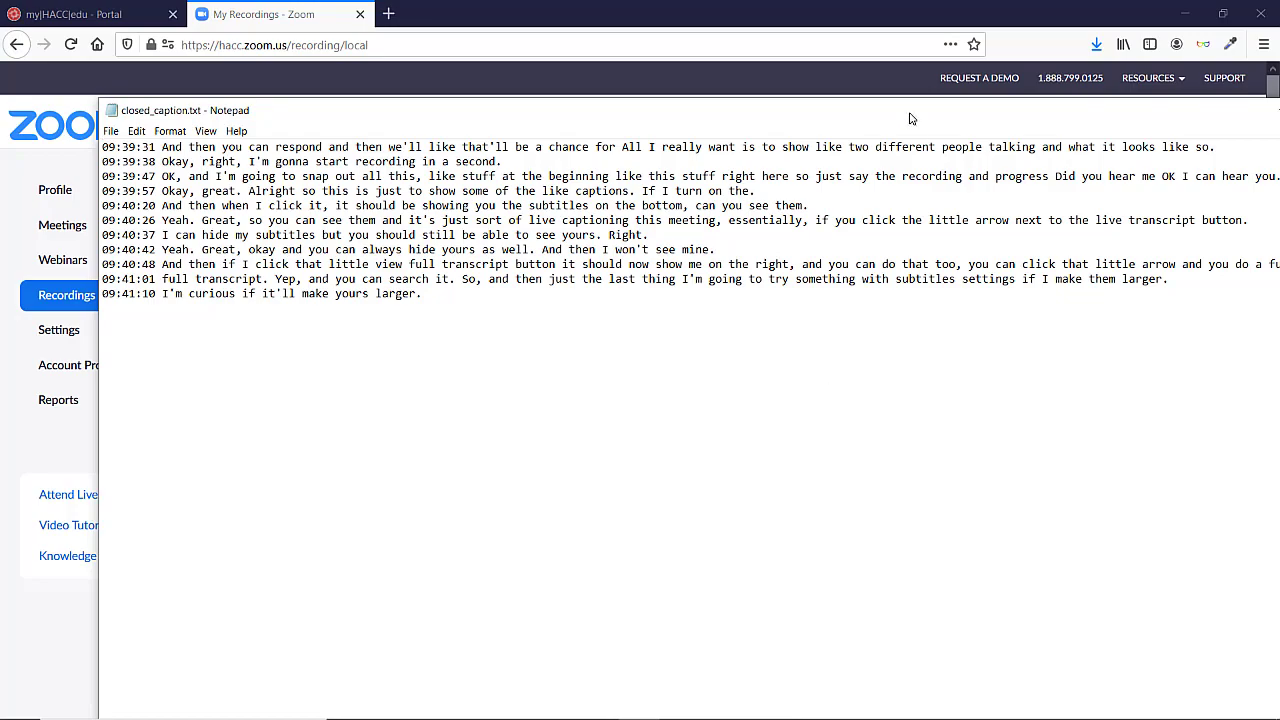